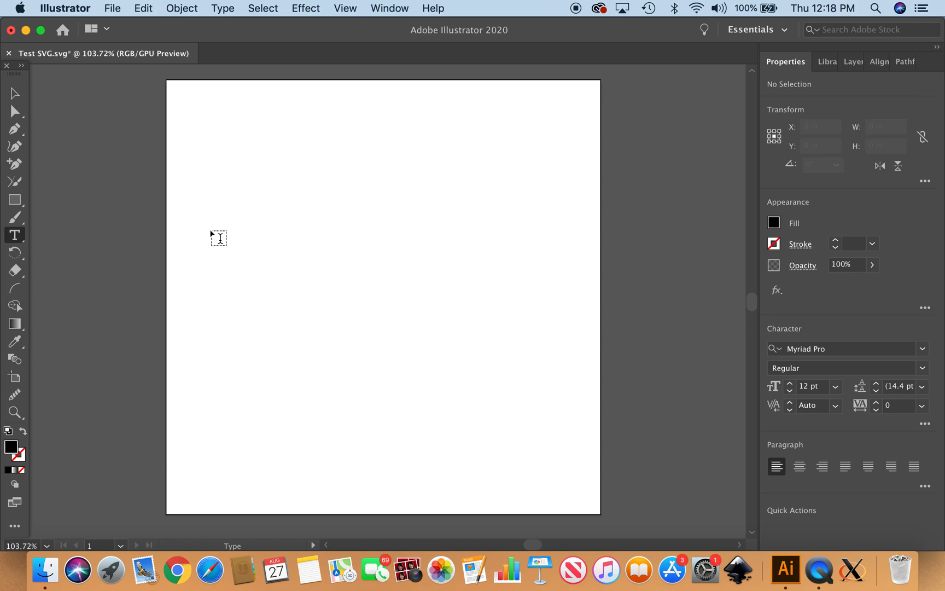
{"action": "mouse_move", "coordinate": [19, 247]}
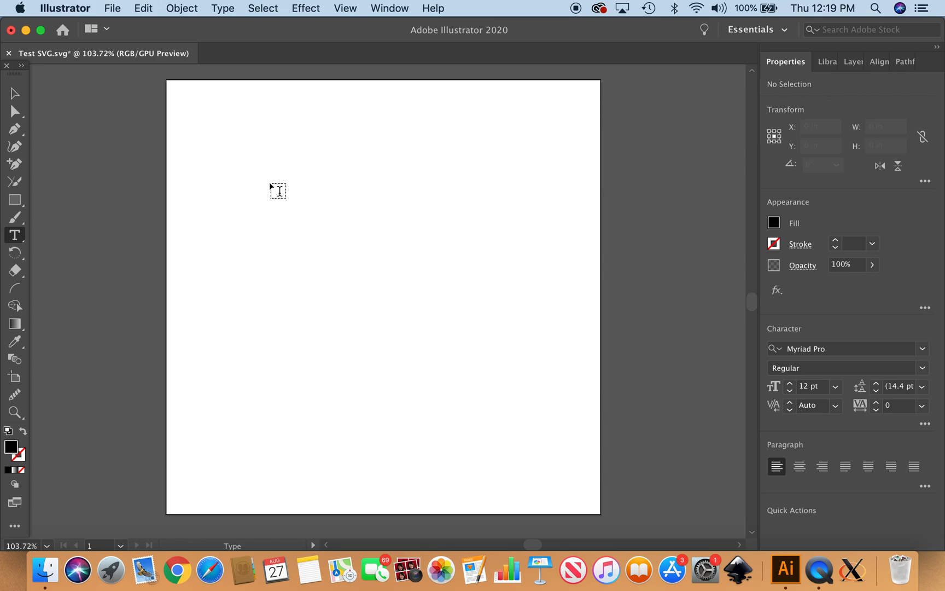
Place 'Lorem ipsum' placeholder text on the artboard and set it in the Honduro font
{"action": "type", "text": "Lorem ipsum"}
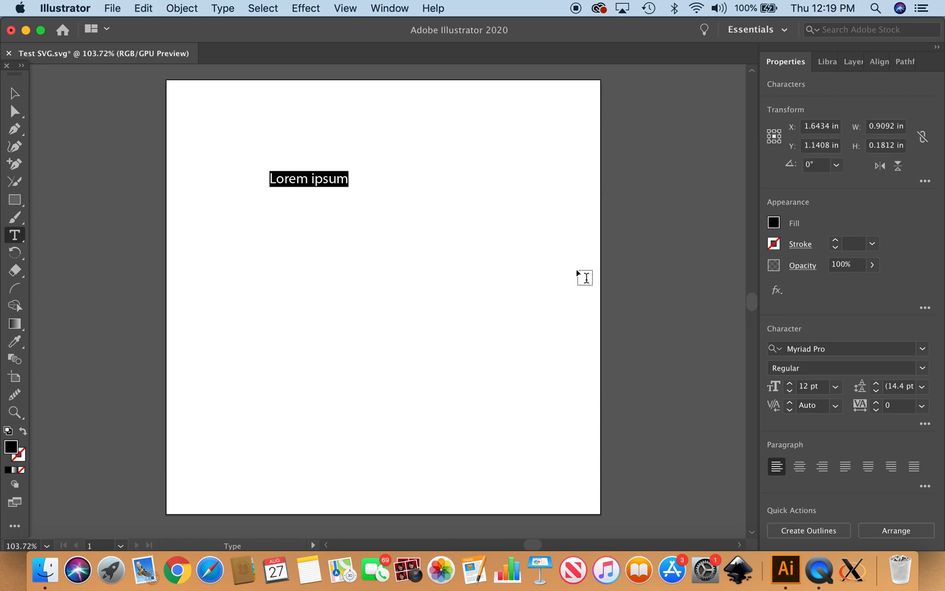
{"action": "left_click", "coordinate": [922, 348]}
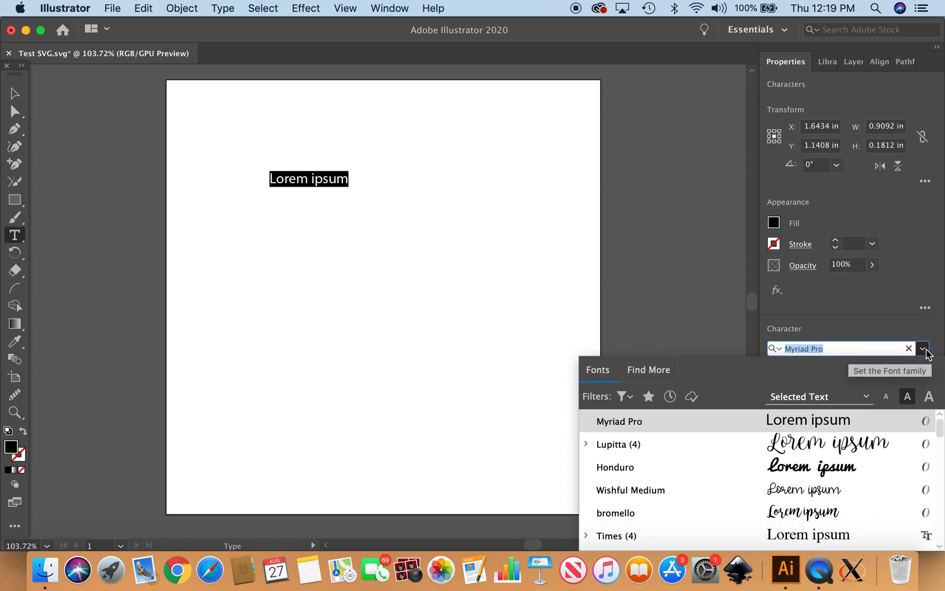
{"action": "mouse_move", "coordinate": [847, 408]}
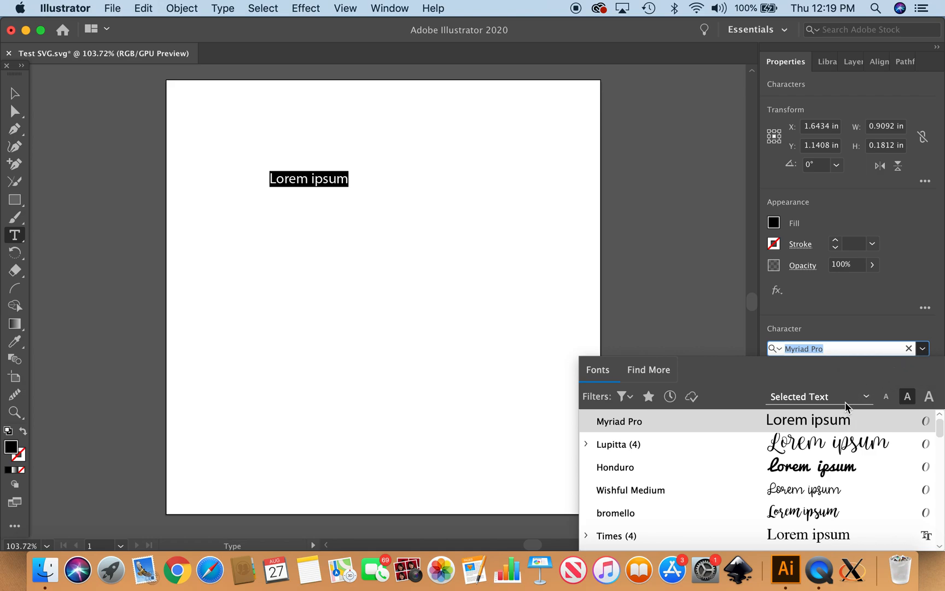
{"action": "left_click", "coordinate": [615, 467]}
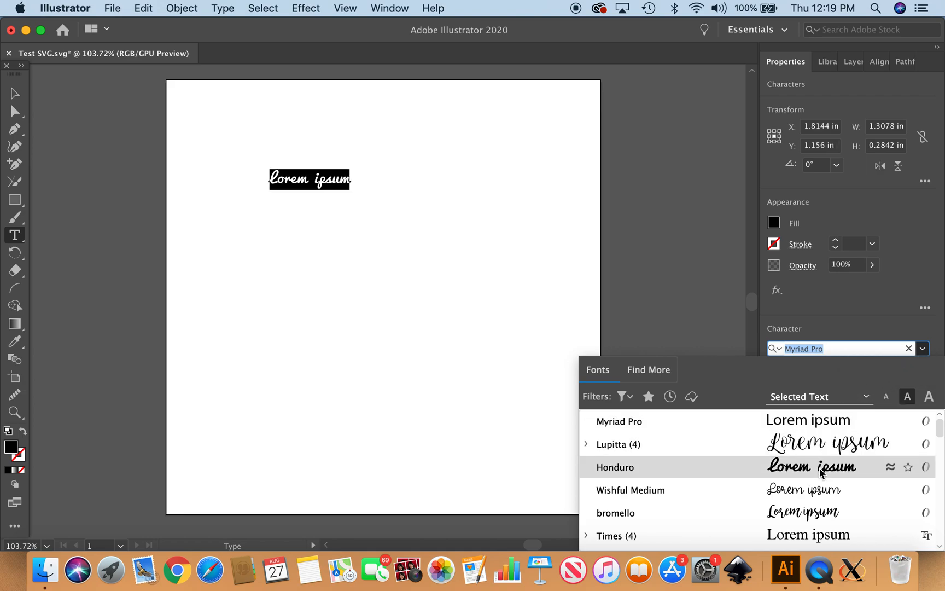
{"action": "left_click", "coordinate": [615, 466]}
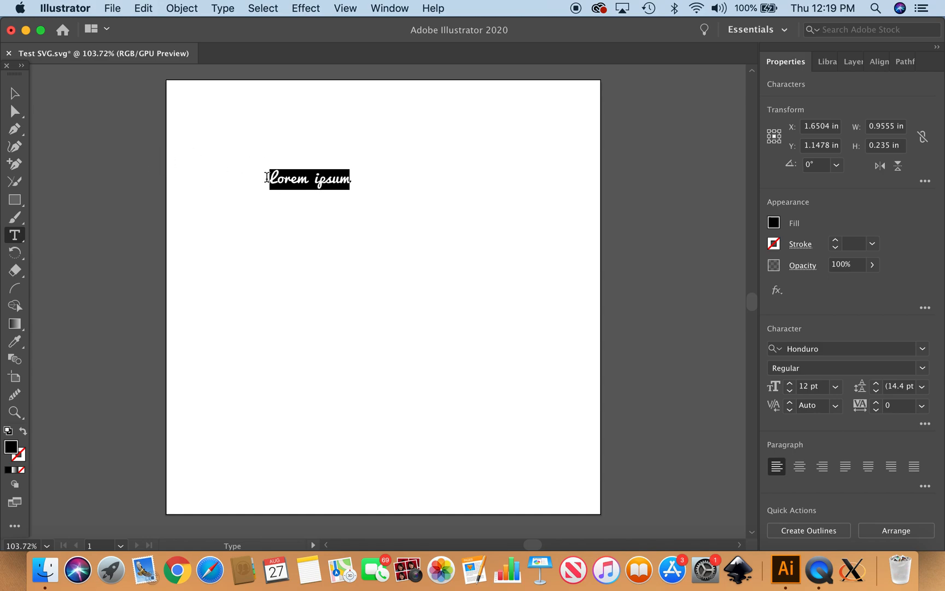
Enlarge the placeholder to about 38 pt and retype it as 'Dawson Milo'
{"action": "left_click", "coordinate": [14, 93]}
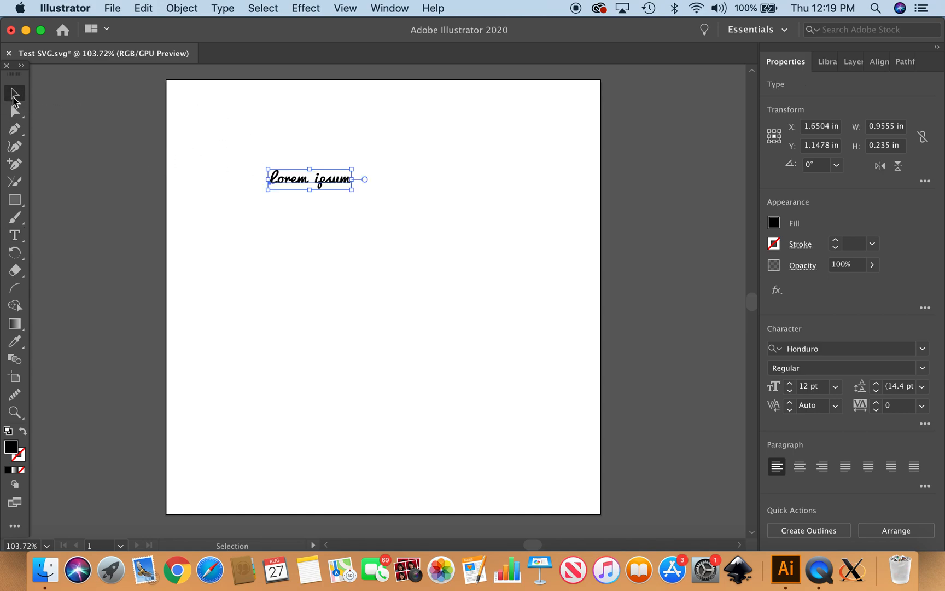
{"action": "mouse_move", "coordinate": [346, 229]}
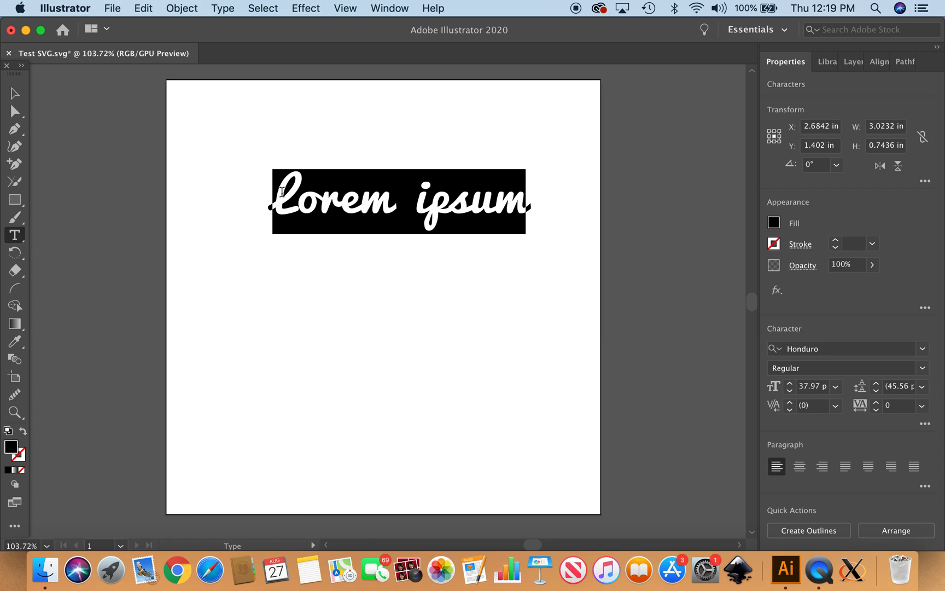
{"action": "type", "text": "Daw"}
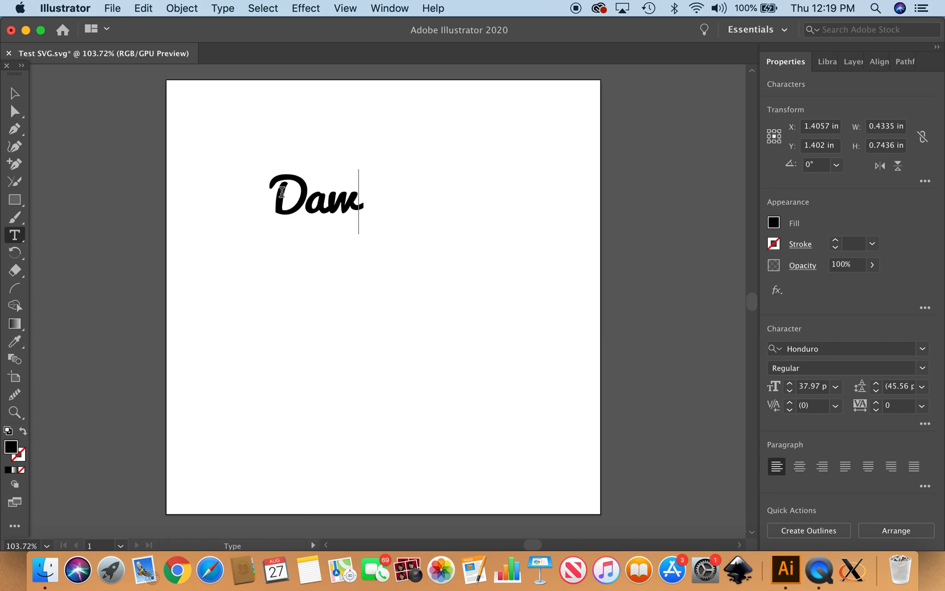
{"action": "type", "text": "son Mi"}
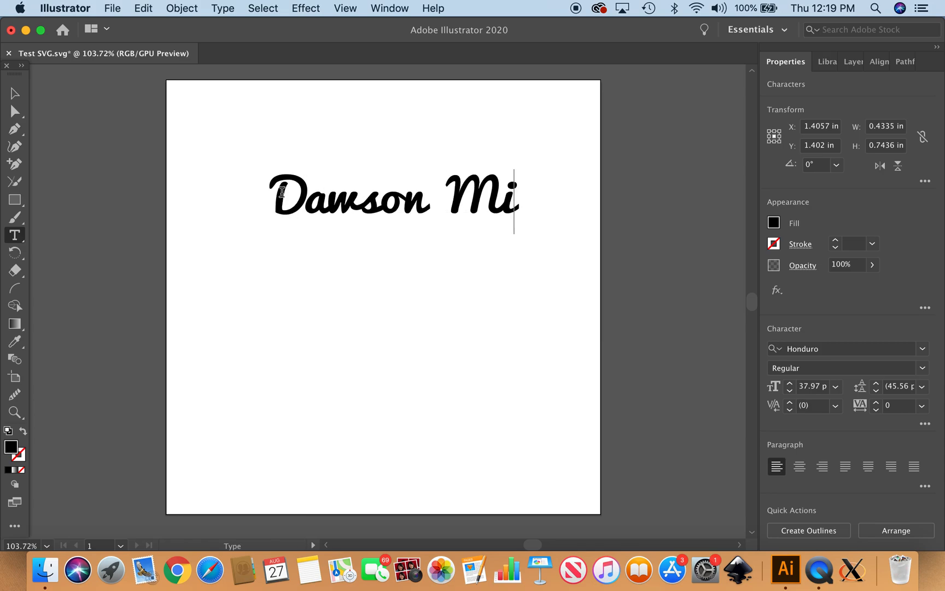
{"action": "type", "text": "lo"}
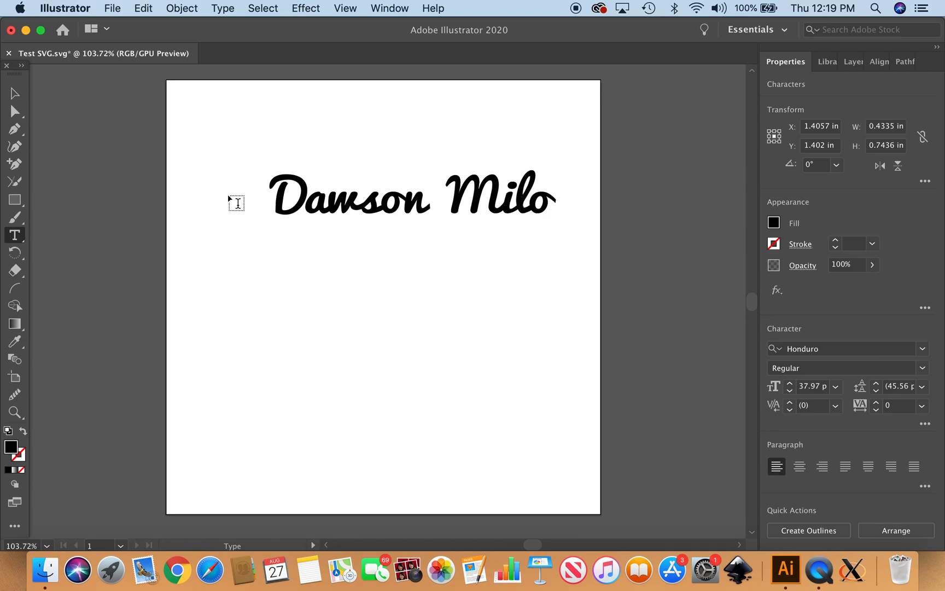
{"action": "left_click", "coordinate": [14, 93]}
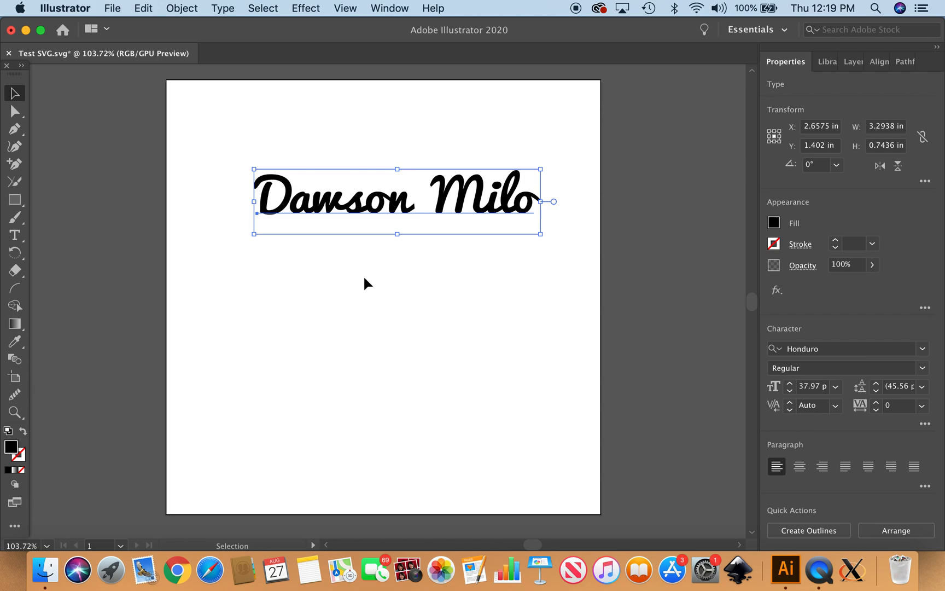
{"action": "mouse_move", "coordinate": [619, 376]}
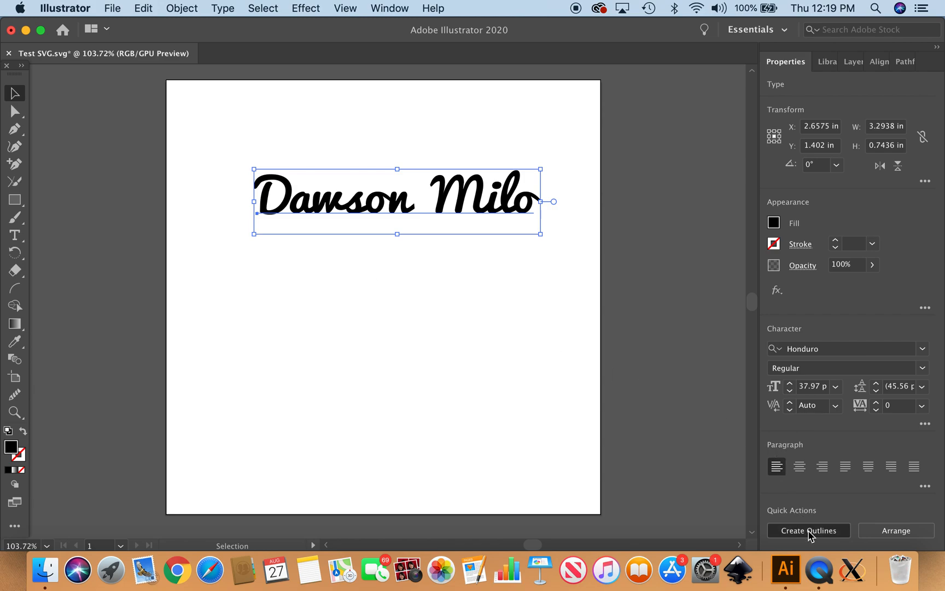
Convert Dawson Milo to outlines, unite the shapes, then ungroup into separate letters
{"action": "left_click", "coordinate": [808, 531]}
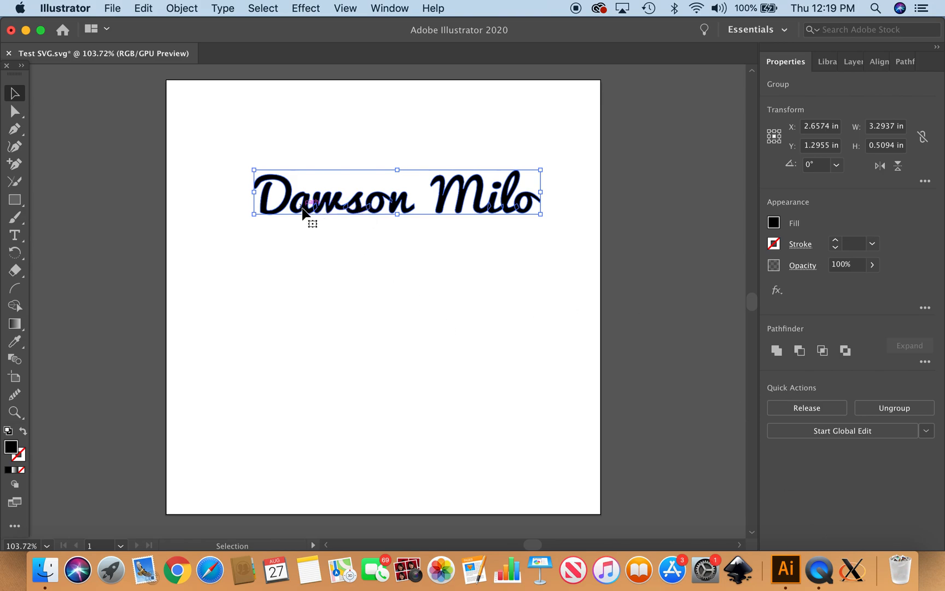
{"action": "mouse_move", "coordinate": [601, 314]}
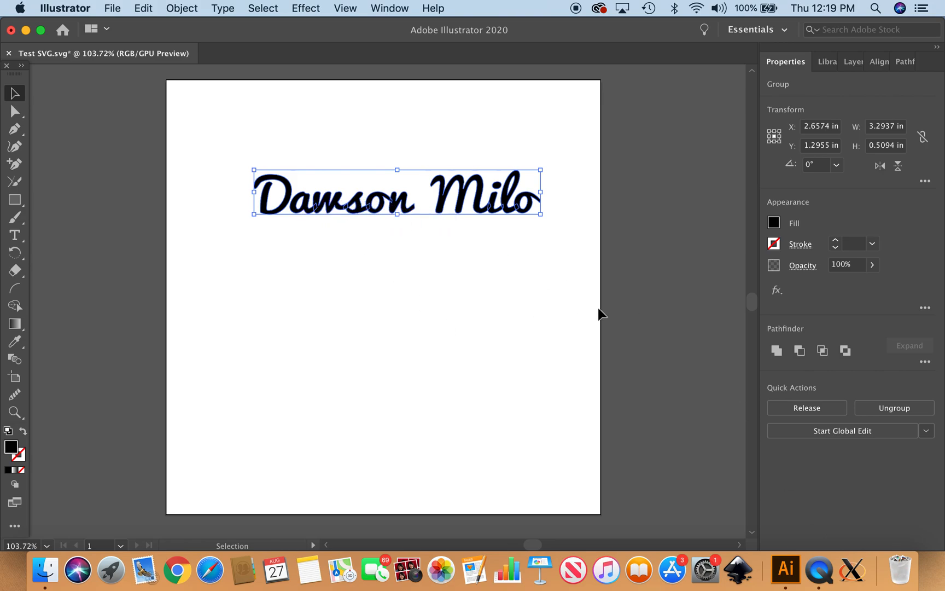
{"action": "mouse_move", "coordinate": [777, 351]}
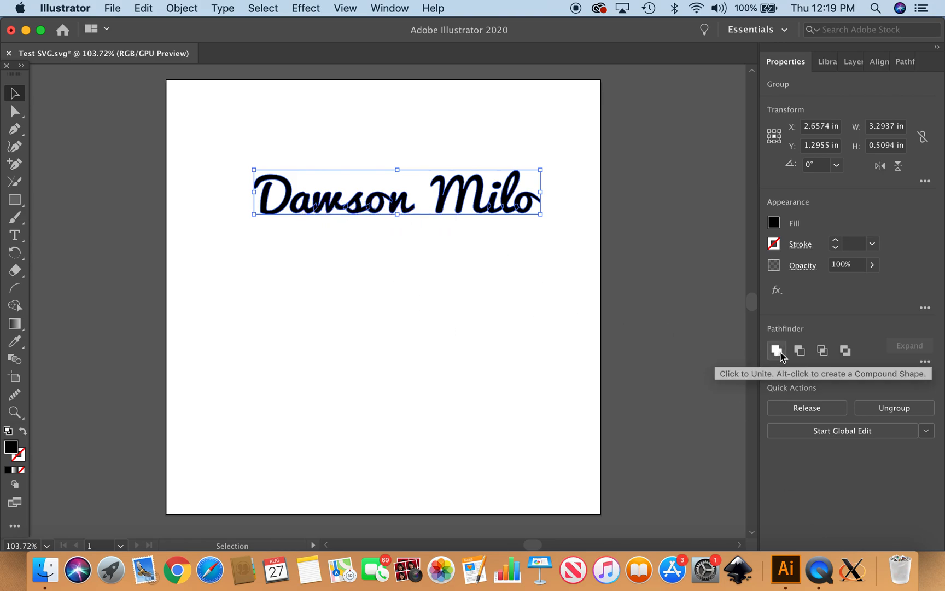
{"action": "left_click", "coordinate": [777, 350]}
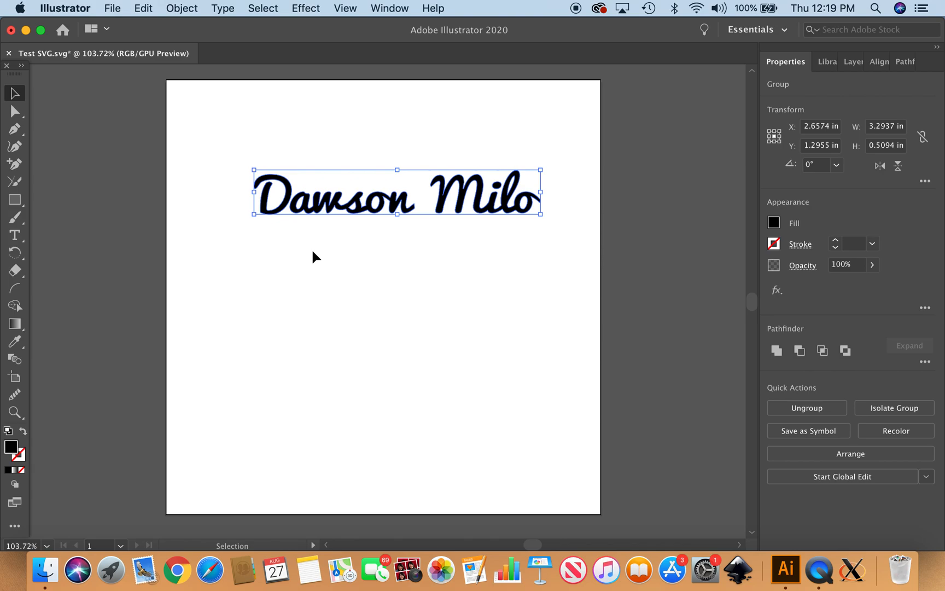
{"action": "left_click", "coordinate": [314, 260]}
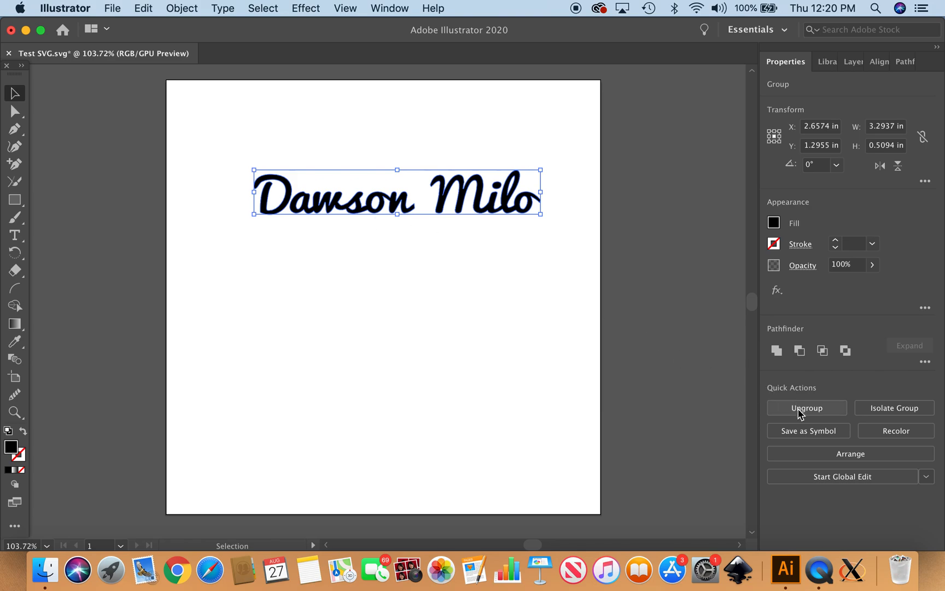
{"action": "left_click", "coordinate": [806, 407]}
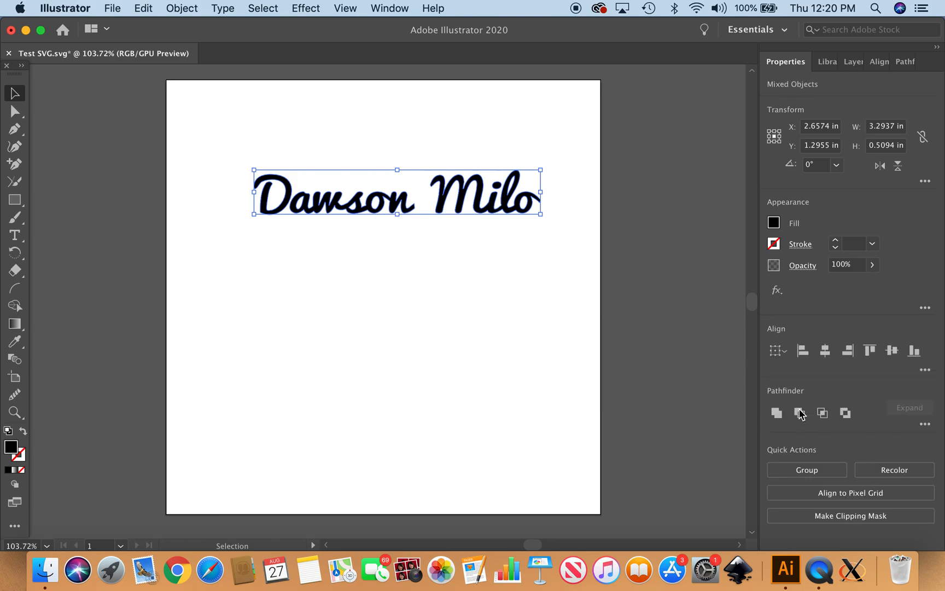
{"action": "left_click", "coordinate": [269, 196]}
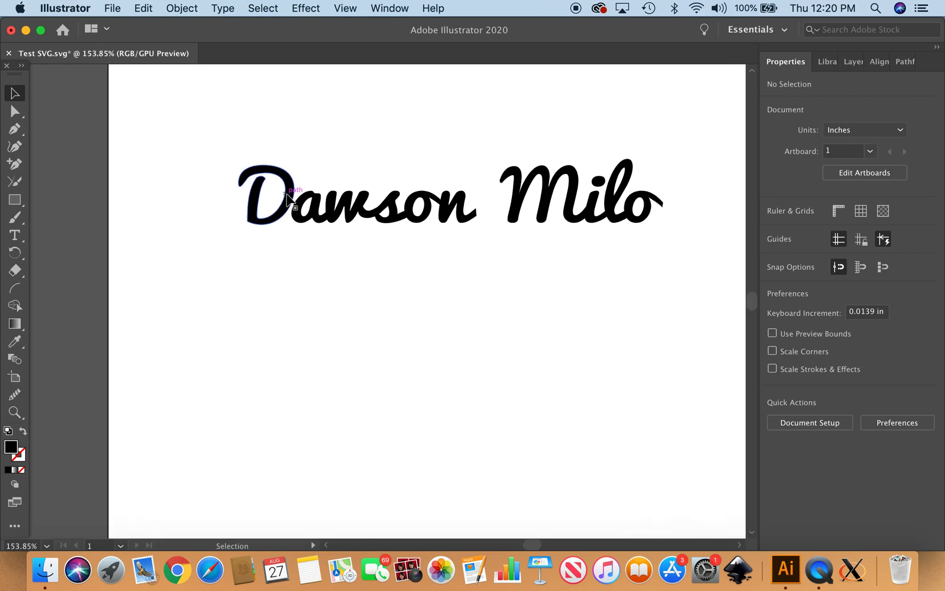
Nudge the dot above the i in Milo slightly into position
{"action": "left_click", "coordinate": [271, 200]}
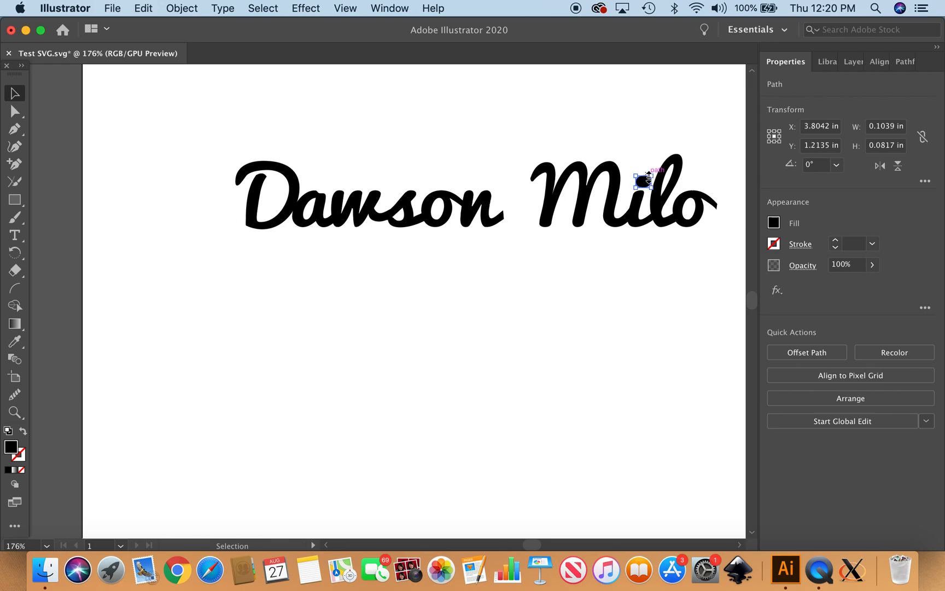
{"action": "left_click_drag", "start_coordinate": [644, 180], "coordinate": [647, 181]}
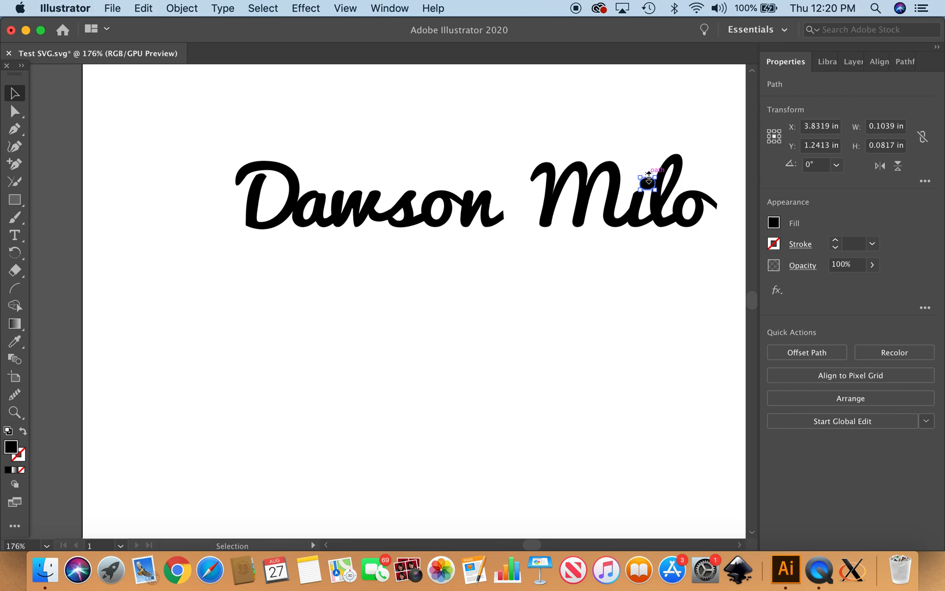
{"action": "left_click_drag", "start_coordinate": [648, 179], "coordinate": [650, 172]}
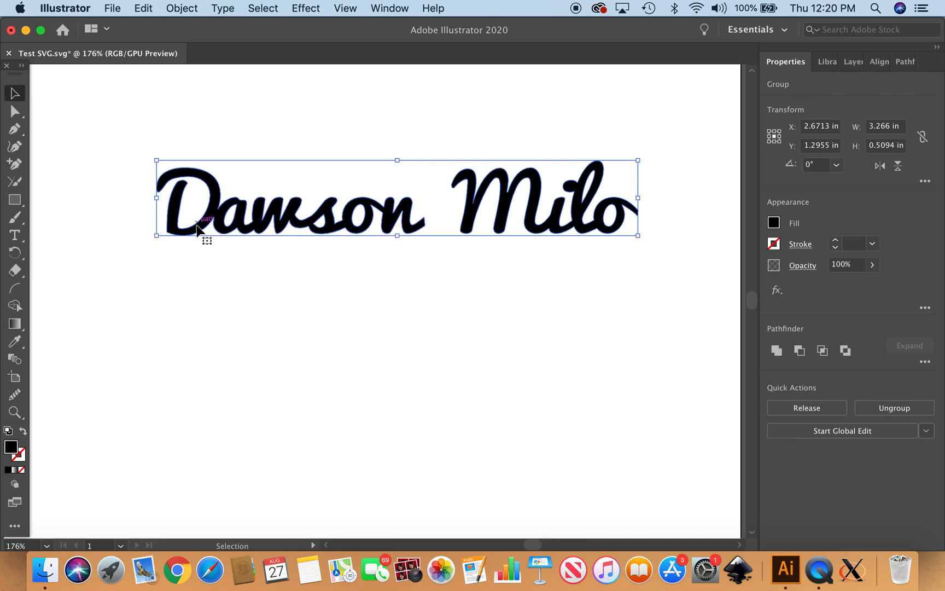
{"action": "mouse_move", "coordinate": [202, 241]}
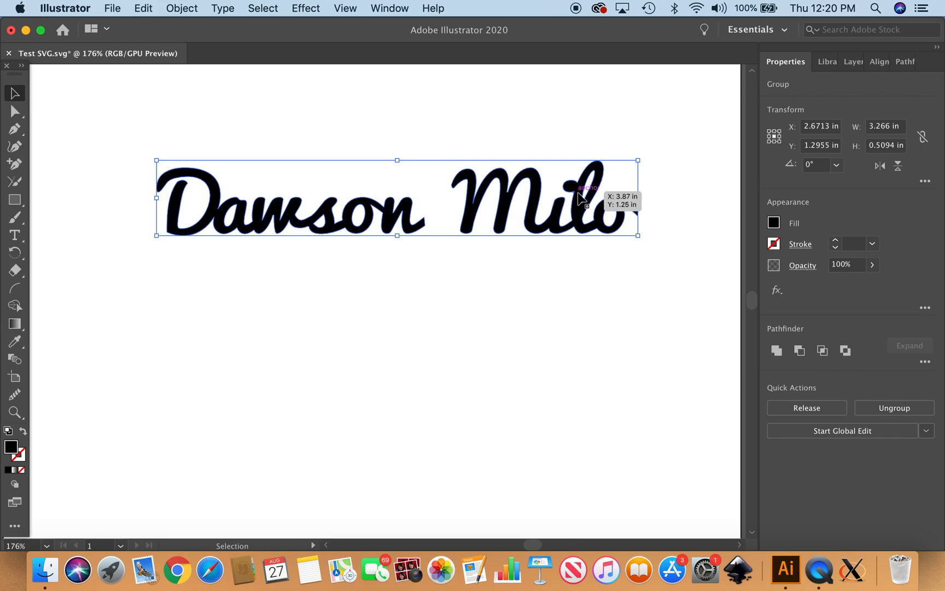
{"action": "mouse_move", "coordinate": [397, 304]}
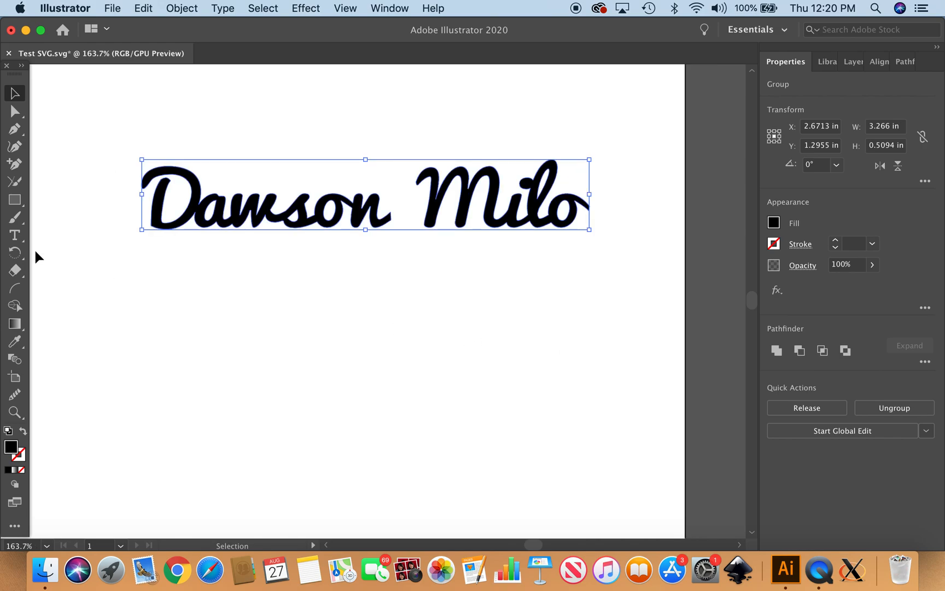
Add a second text line below in the Lupitta font reading 'Octavia Elise'
{"action": "left_click", "coordinate": [14, 235]}
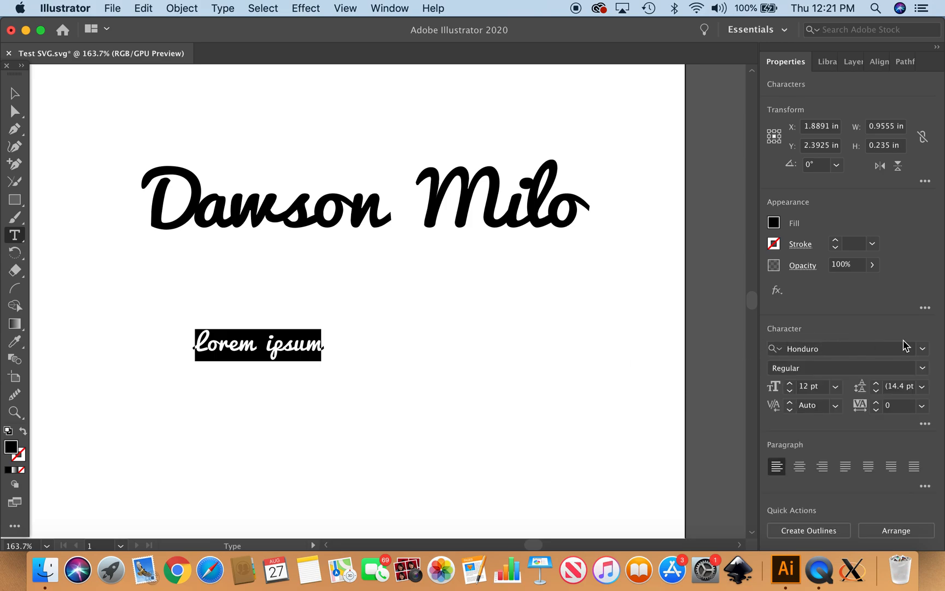
{"action": "left_click", "coordinate": [923, 348]}
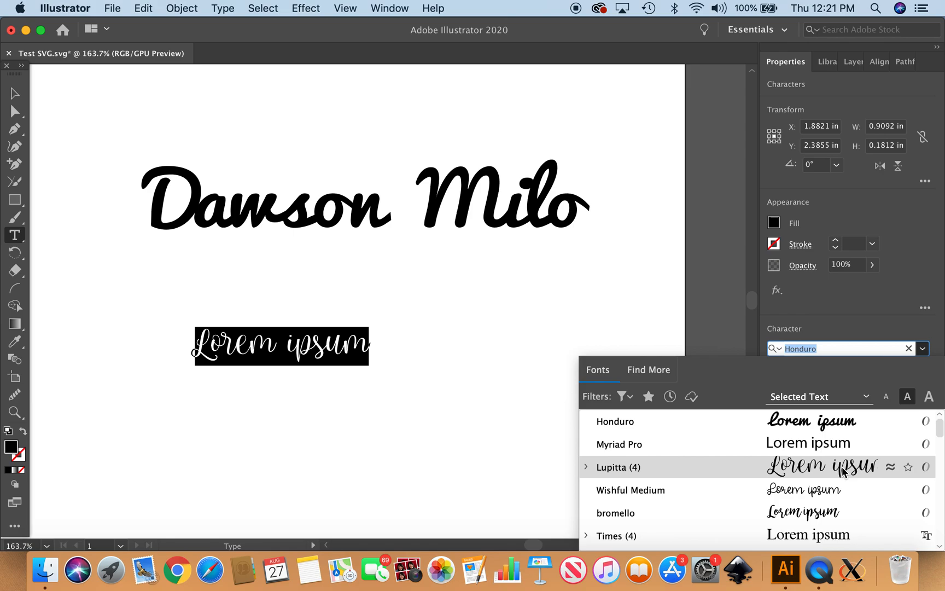
{"action": "left_click", "coordinate": [617, 466]}
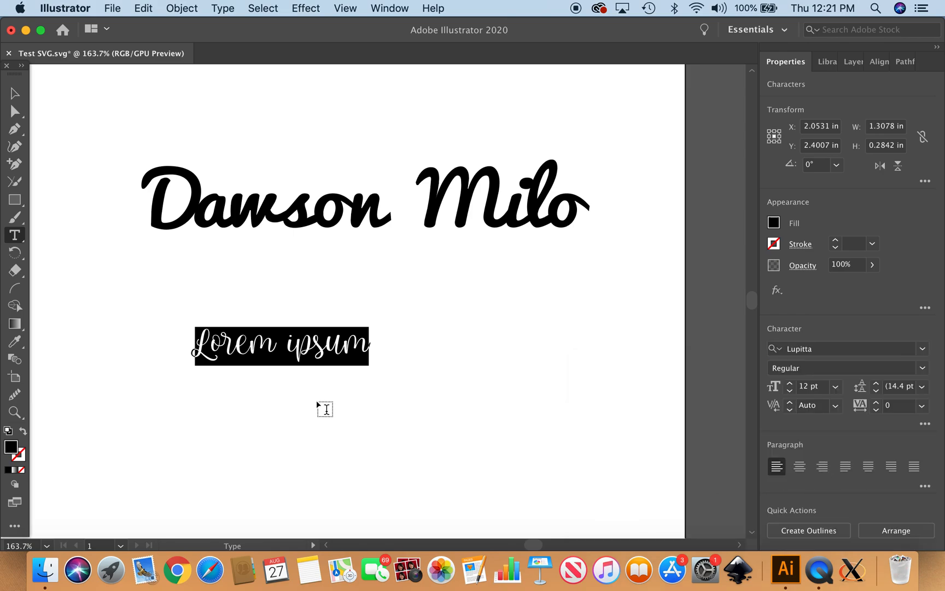
{"action": "mouse_move", "coordinate": [114, 250]}
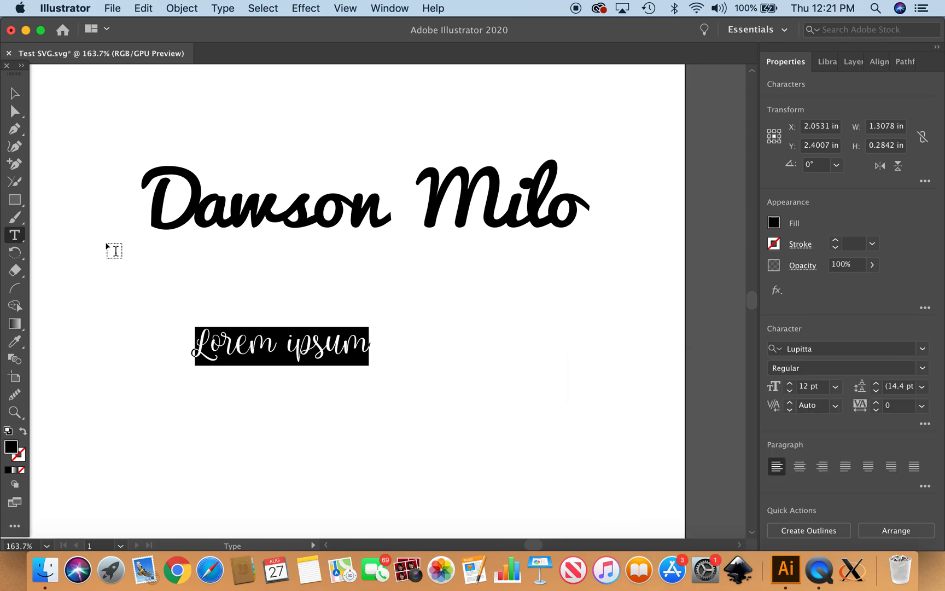
{"action": "mouse_move", "coordinate": [223, 345]}
{"action": "type", "text": "O"}
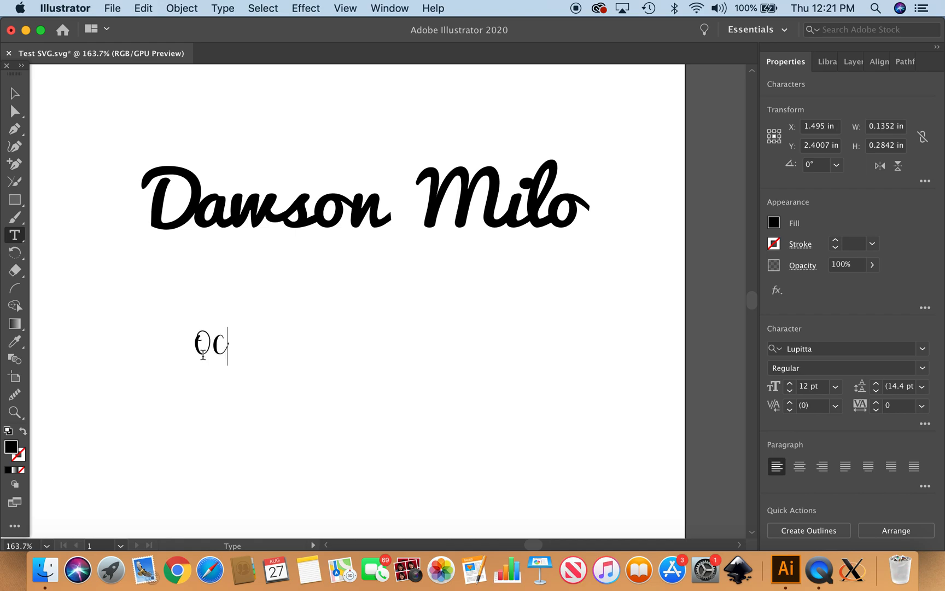
{"action": "type", "text": "ctavia E"}
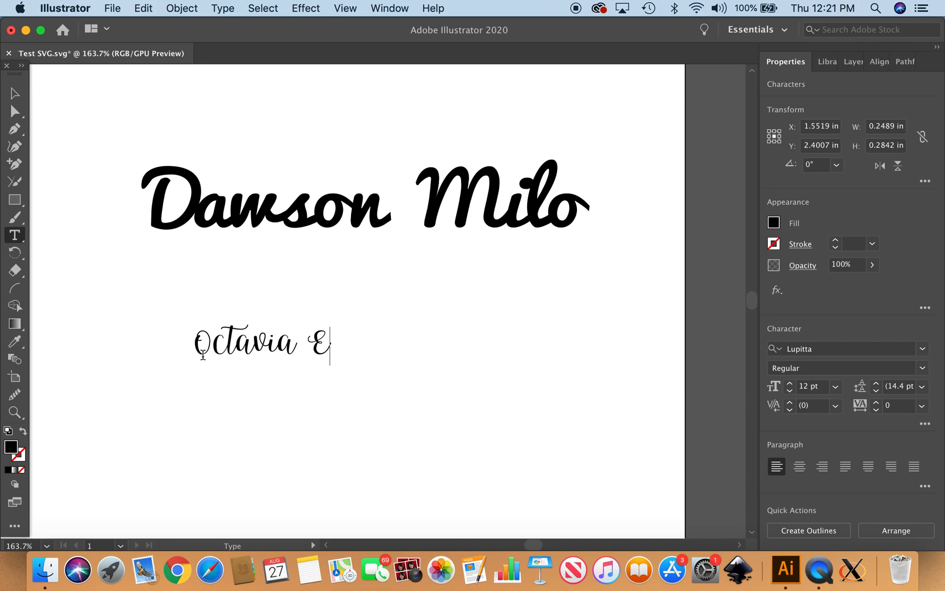
{"action": "type", "text": "lise"}
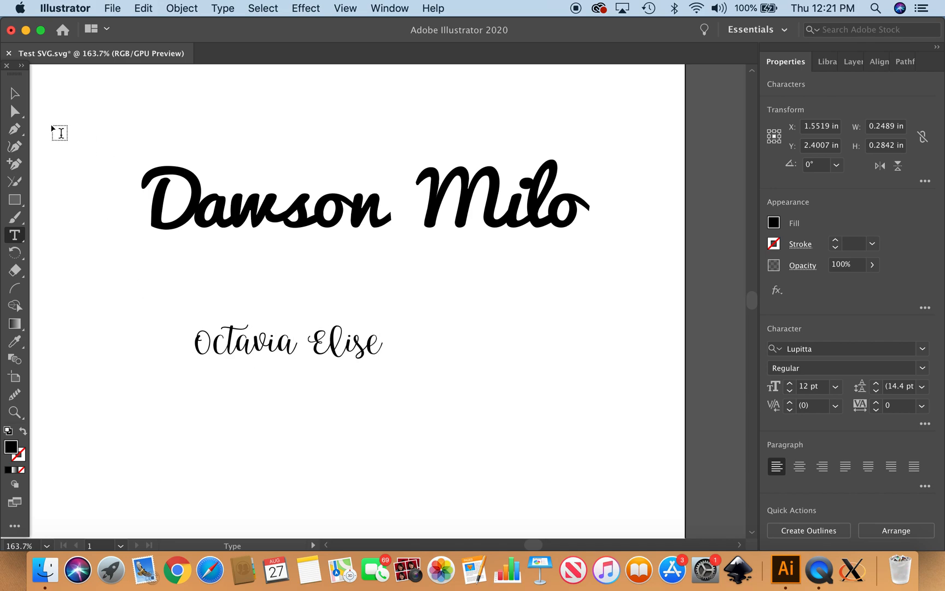
{"action": "left_click", "coordinate": [287, 344]}
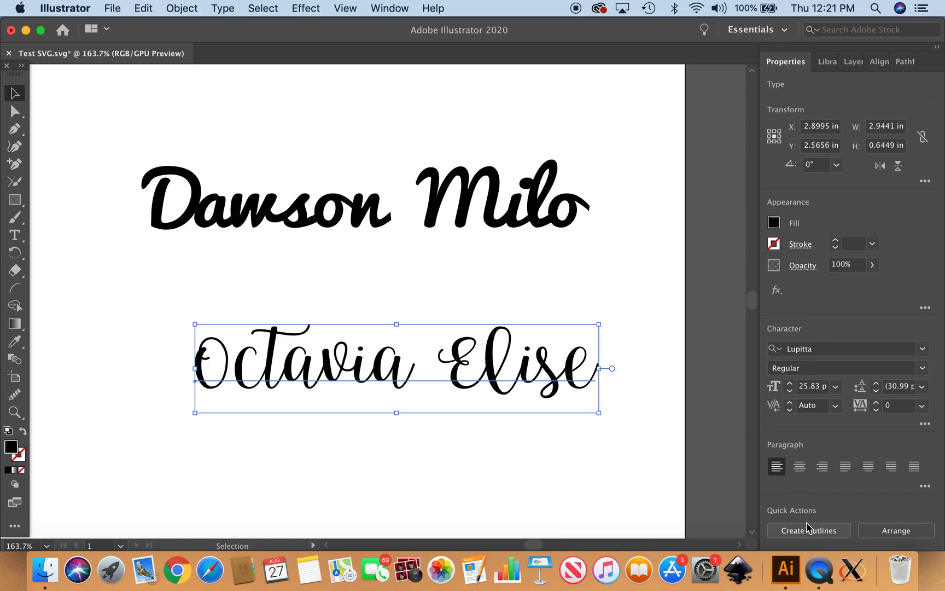
Convert Octavia Elise to outlined letter shapes and pick out the O
{"action": "left_click", "coordinate": [808, 530]}
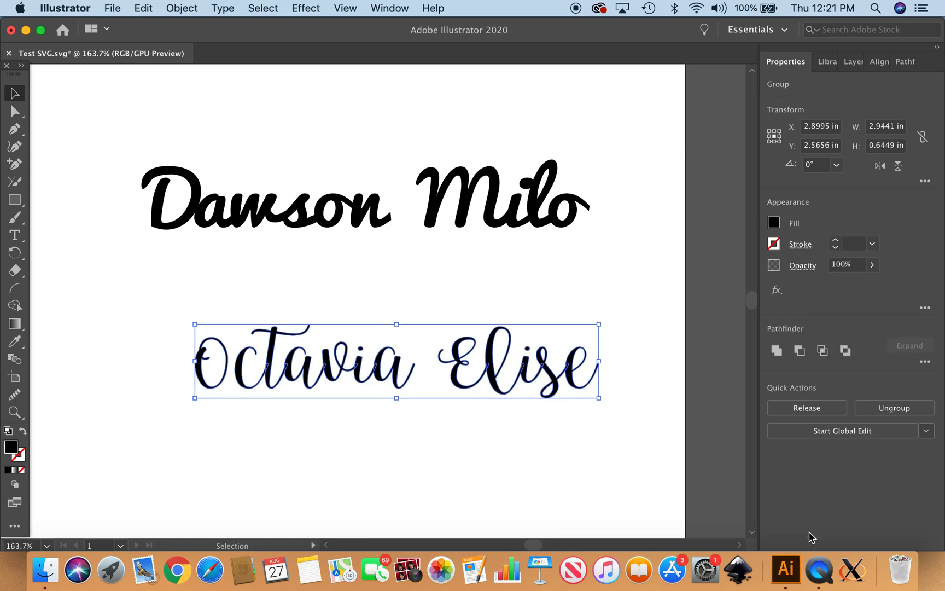
{"action": "left_click", "coordinate": [777, 350]}
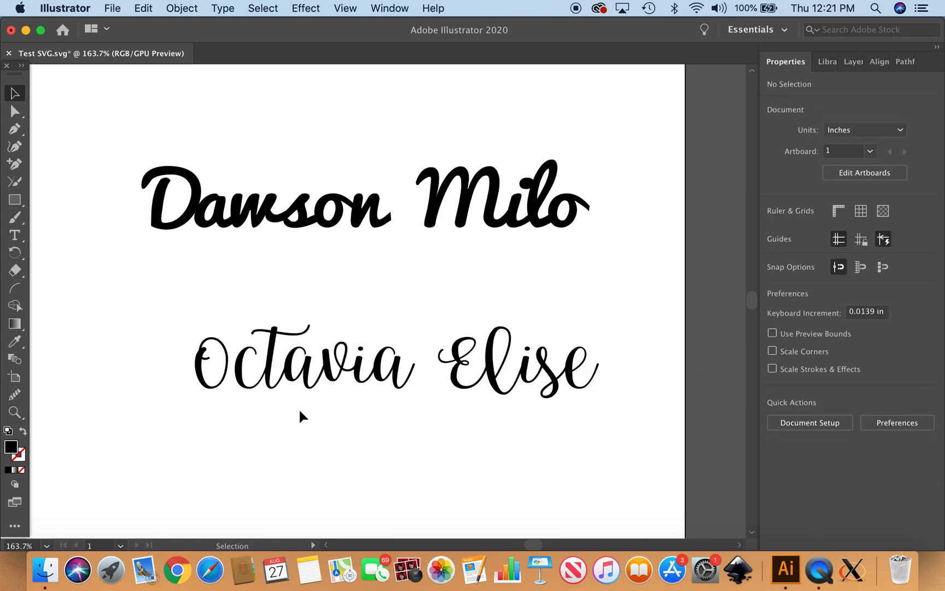
{"action": "left_click", "coordinate": [395, 363]}
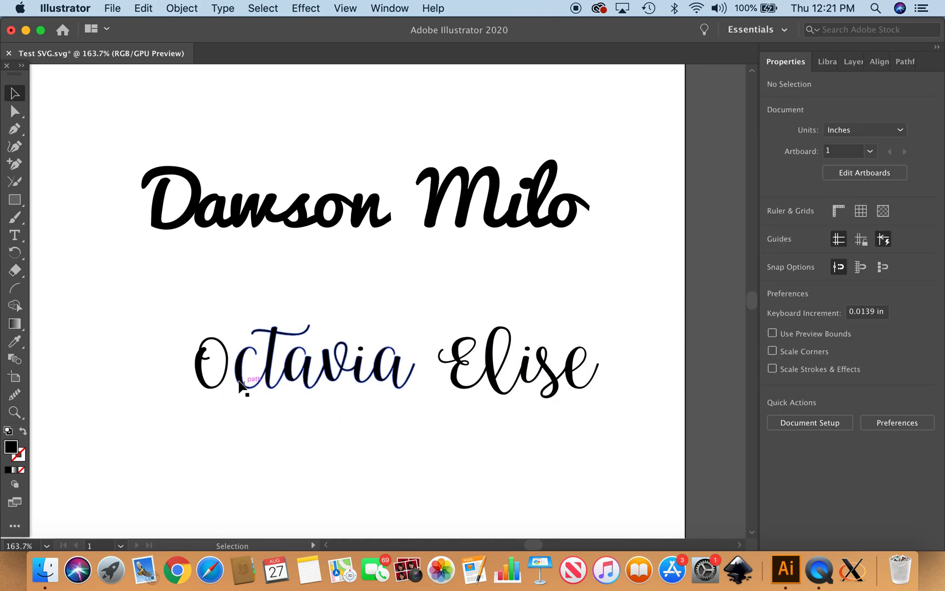
{"action": "left_click", "coordinate": [212, 362]}
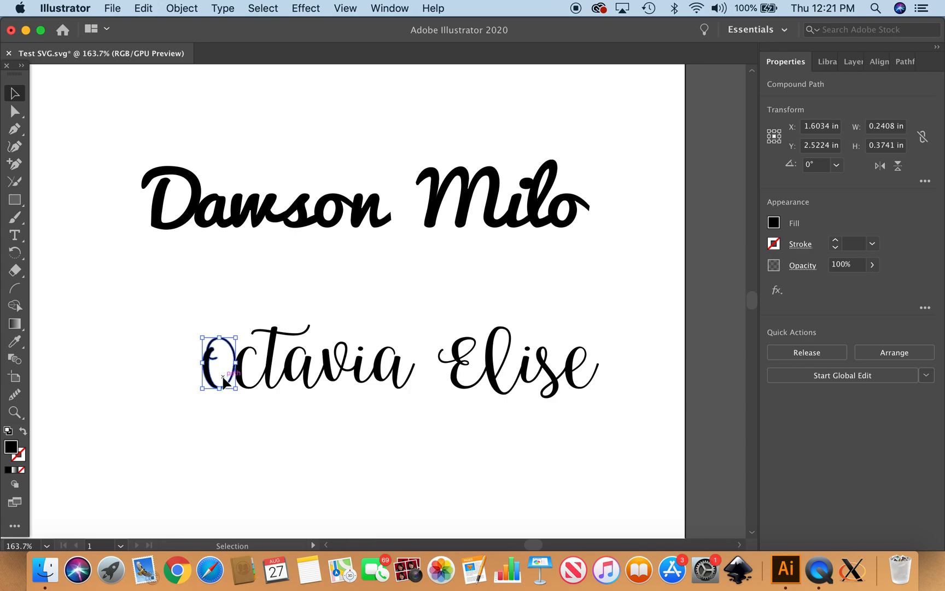
Nudge small letter pieces into place and unite all Octavia Elise letters into one shape
{"action": "left_click_drag", "start_coordinate": [220, 362], "coordinate": [224, 362]}
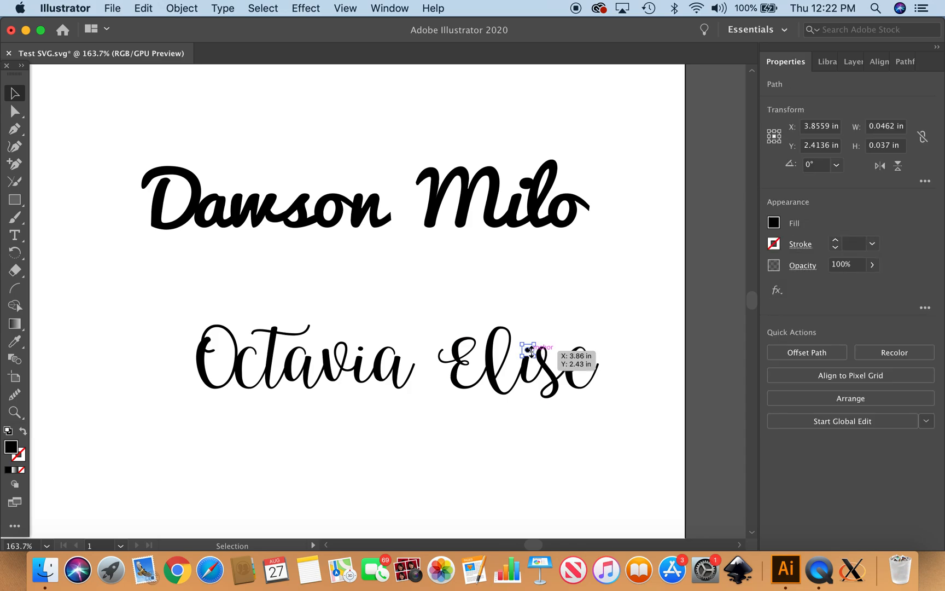
{"action": "left_click_drag", "start_coordinate": [530, 352], "coordinate": [532, 357]}
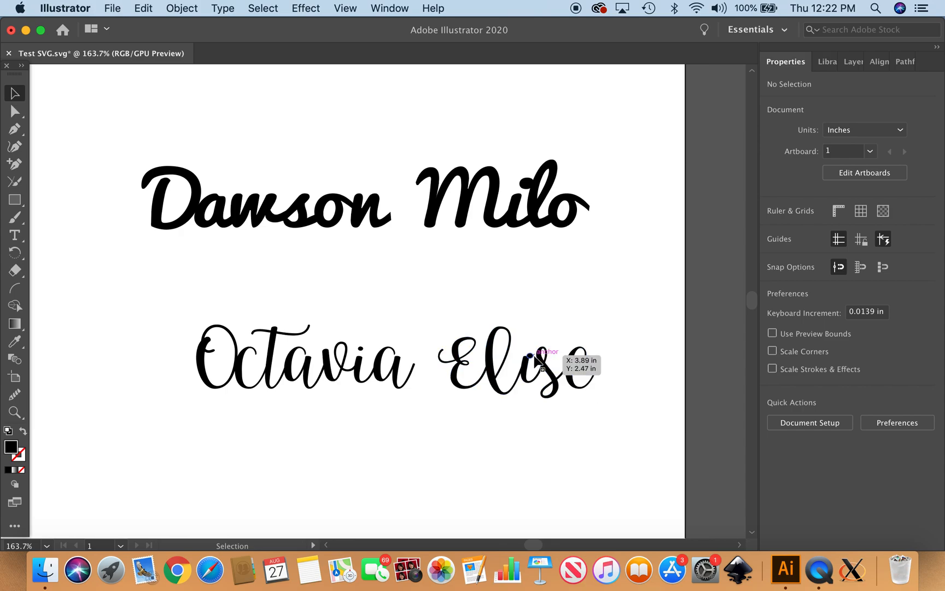
{"action": "left_click", "coordinate": [530, 356]}
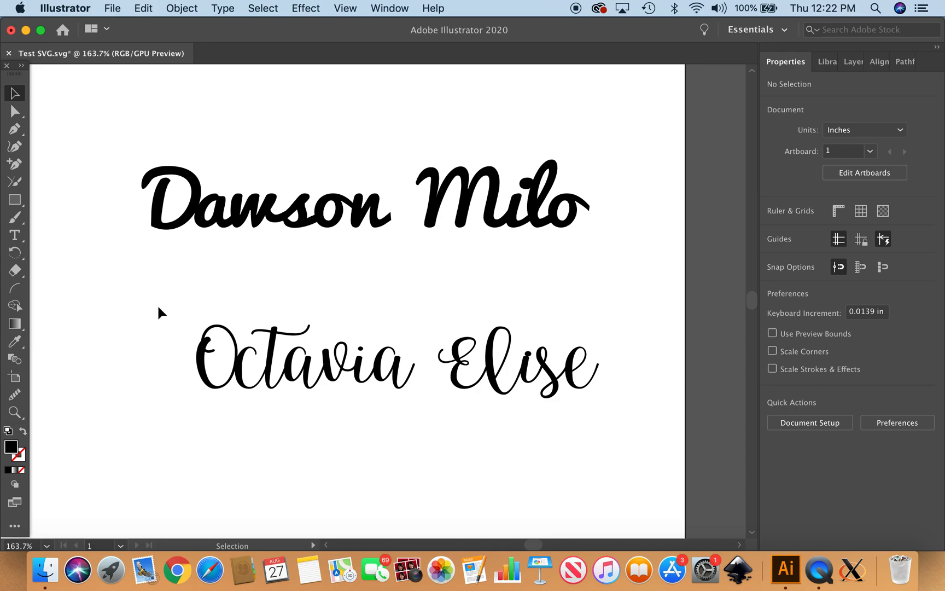
{"action": "left_click", "coordinate": [398, 361]}
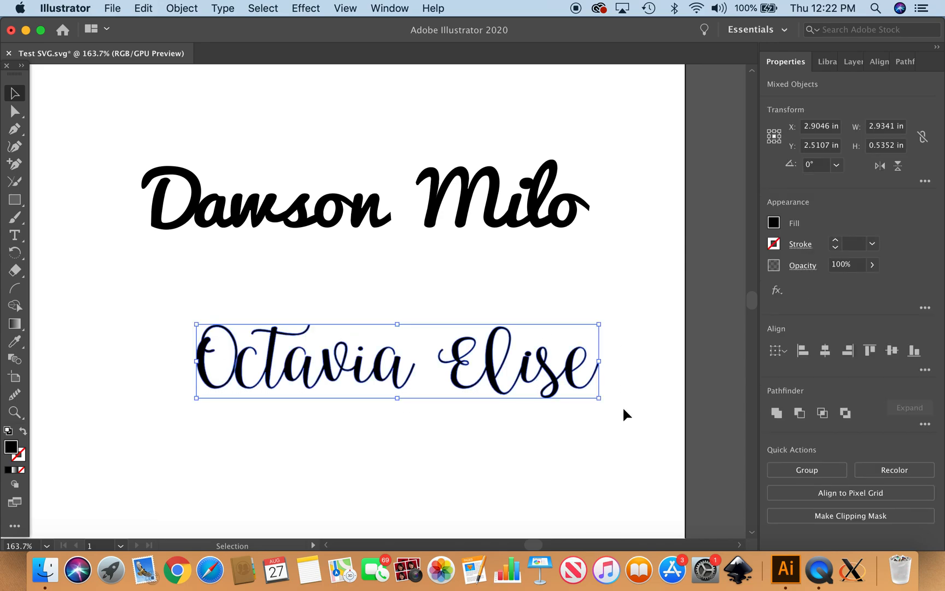
{"action": "left_click", "coordinate": [777, 413]}
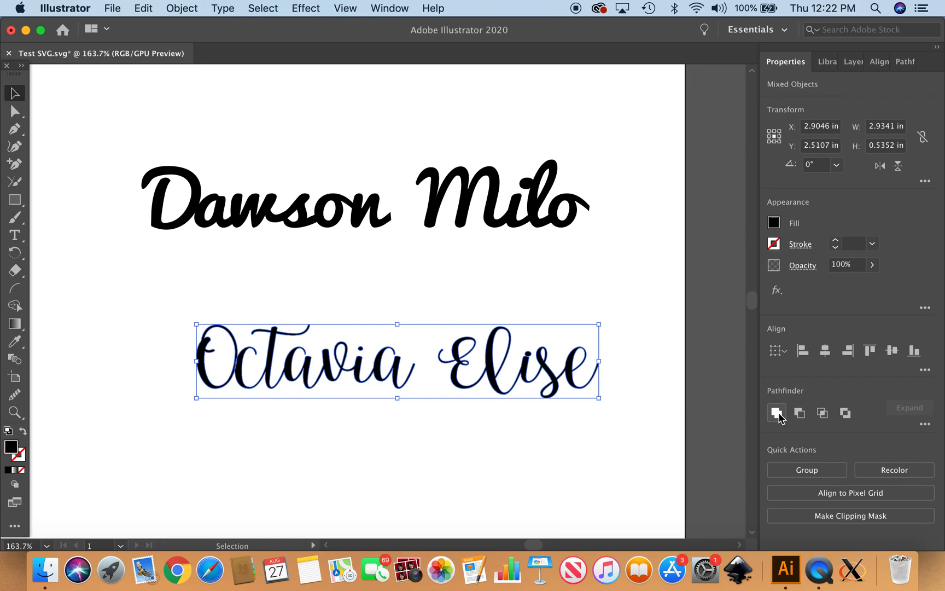
{"action": "left_click", "coordinate": [776, 412]}
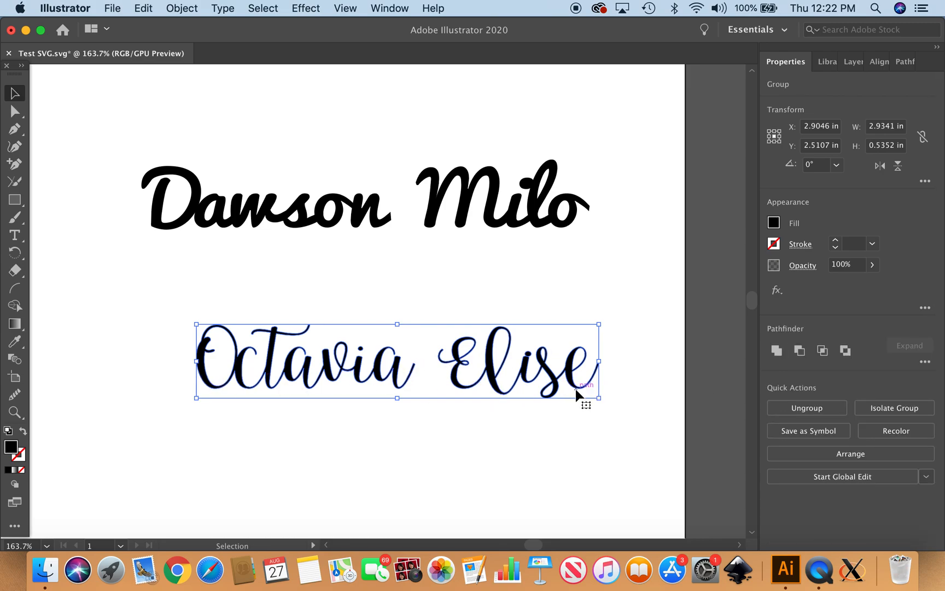
{"action": "mouse_move", "coordinate": [184, 40]}
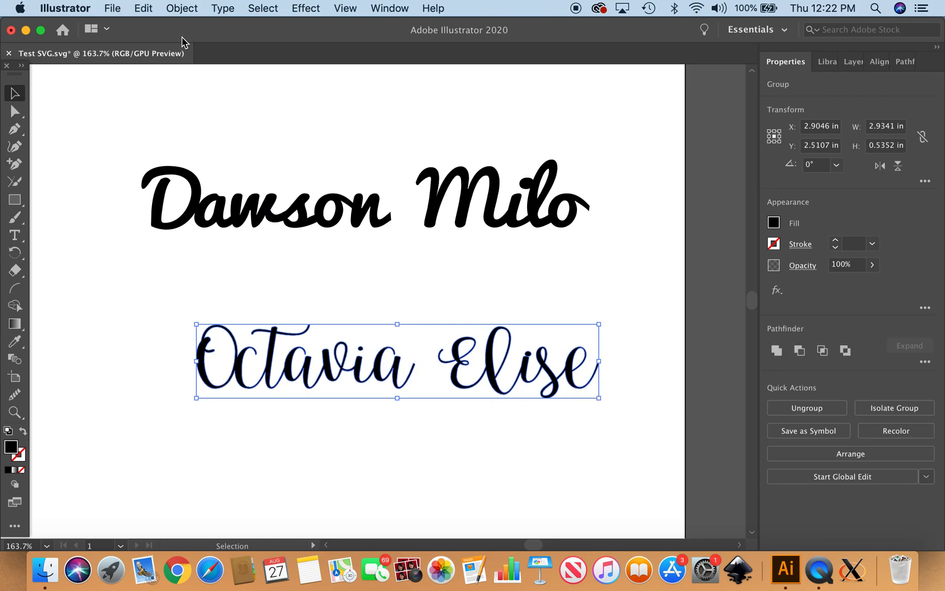
In Offset Path, enter 0.013 in and toggle Preview to compare on Octavia Elise
{"action": "left_click", "coordinate": [181, 8]}
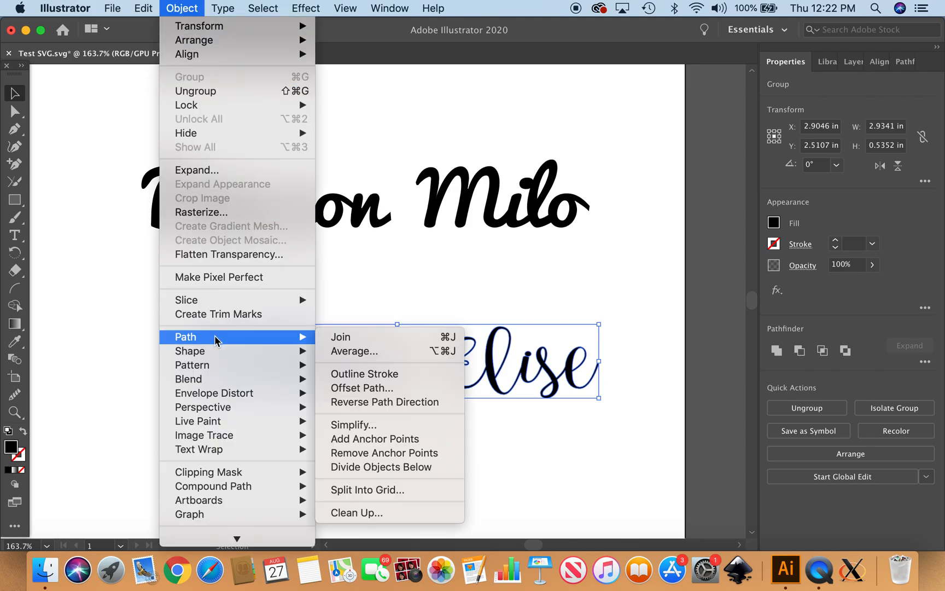
{"action": "mouse_move", "coordinate": [234, 341]}
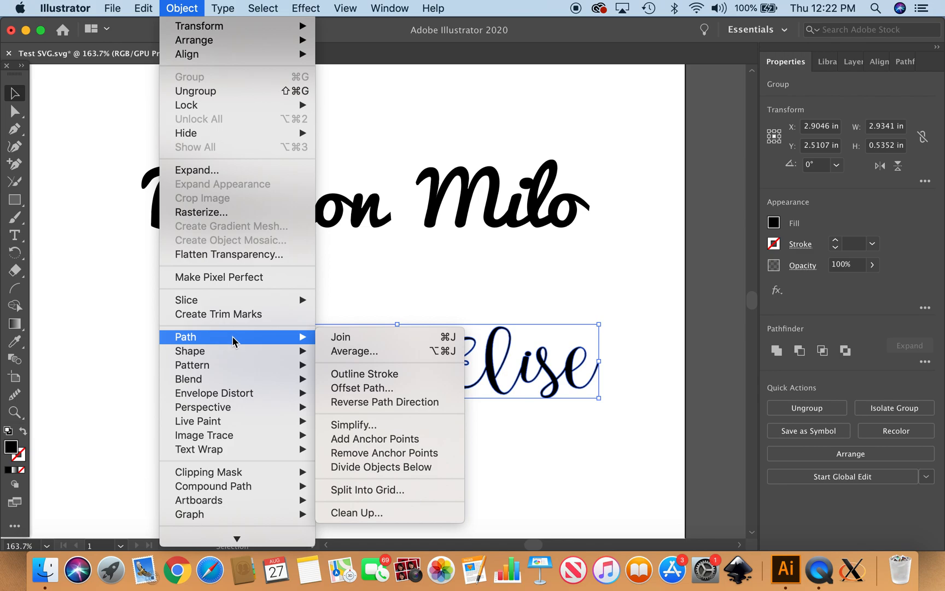
{"action": "mouse_move", "coordinate": [363, 365]}
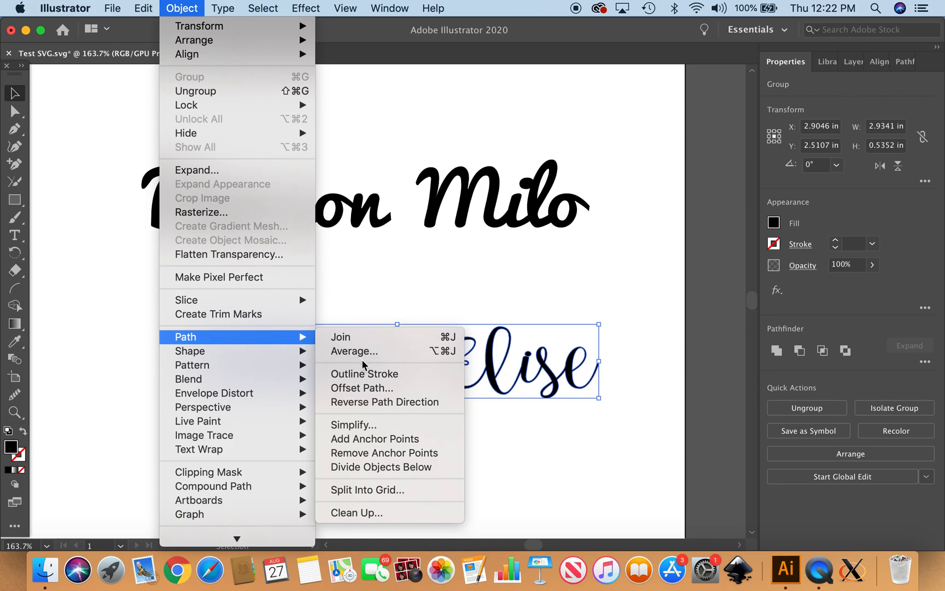
{"action": "mouse_move", "coordinate": [362, 387]}
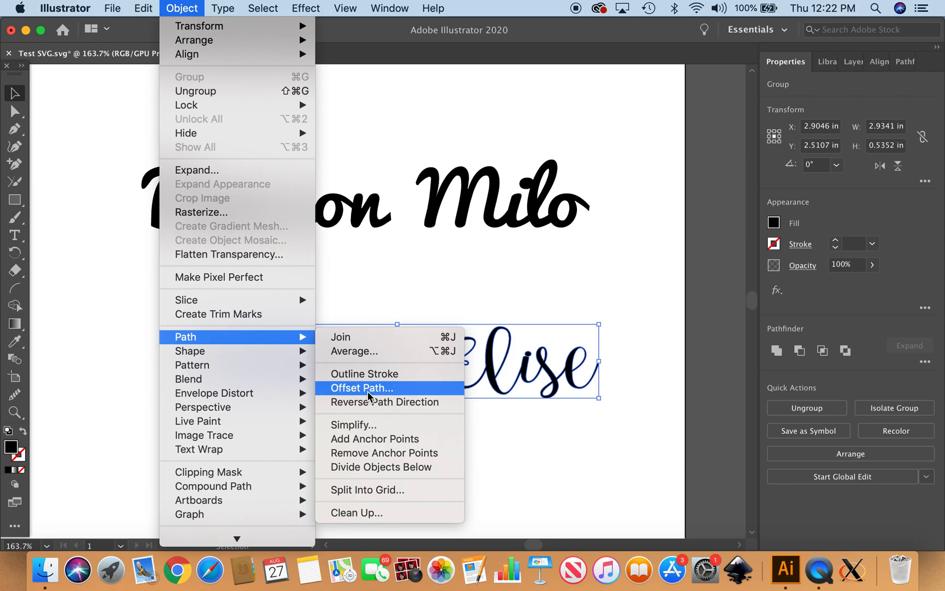
{"action": "left_click", "coordinate": [361, 387]}
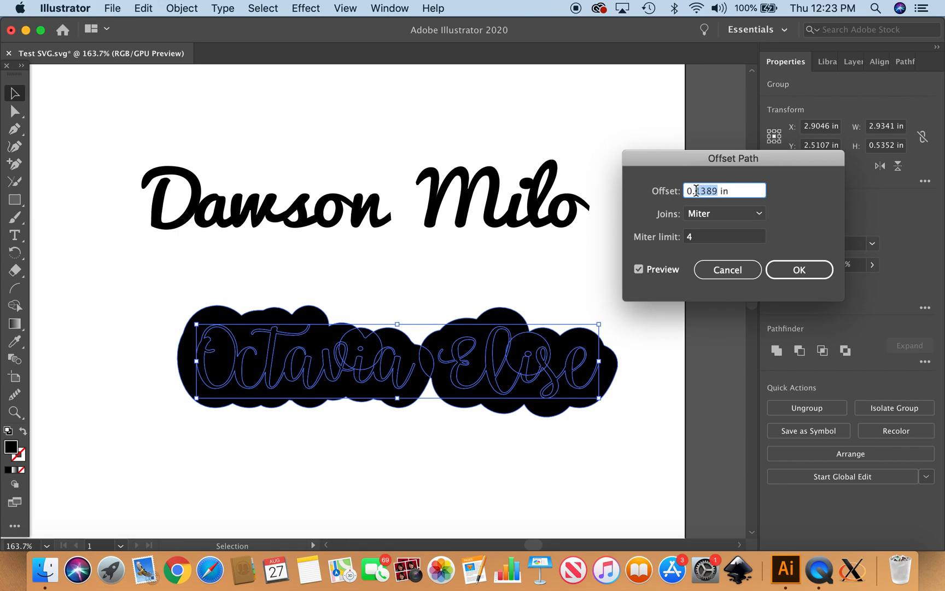
{"action": "type", "text": "0.0"}
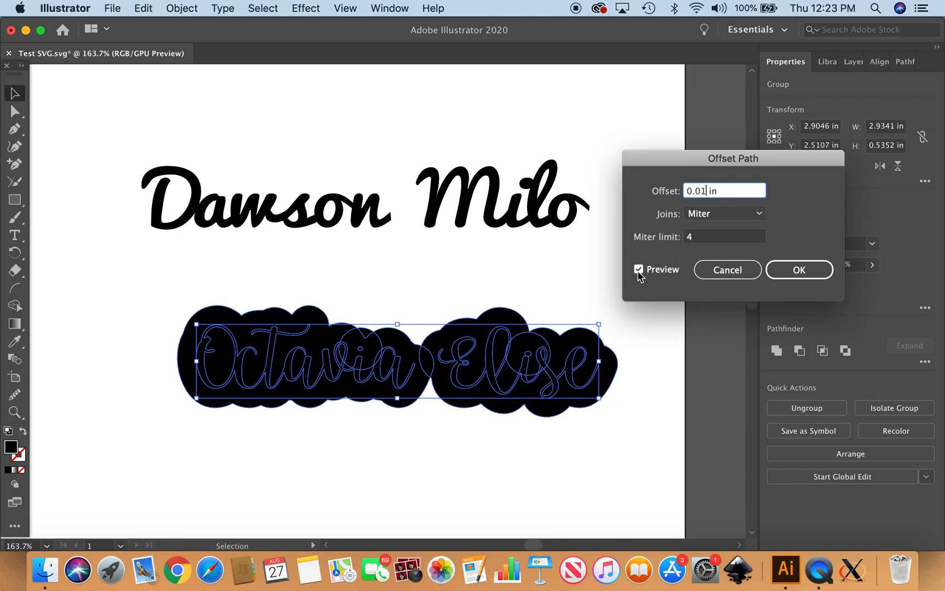
{"action": "left_click", "coordinate": [639, 269]}
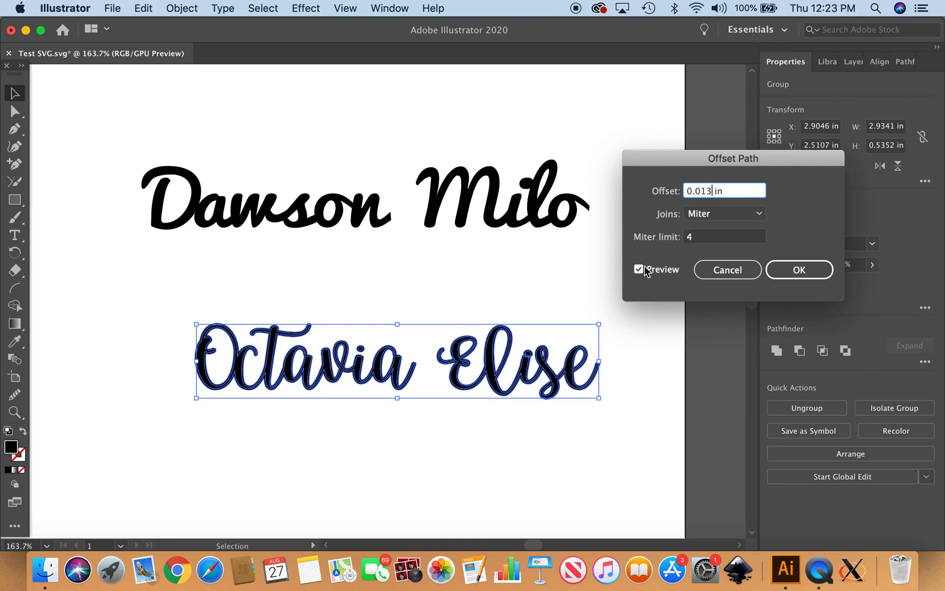
{"action": "left_click", "coordinate": [639, 269]}
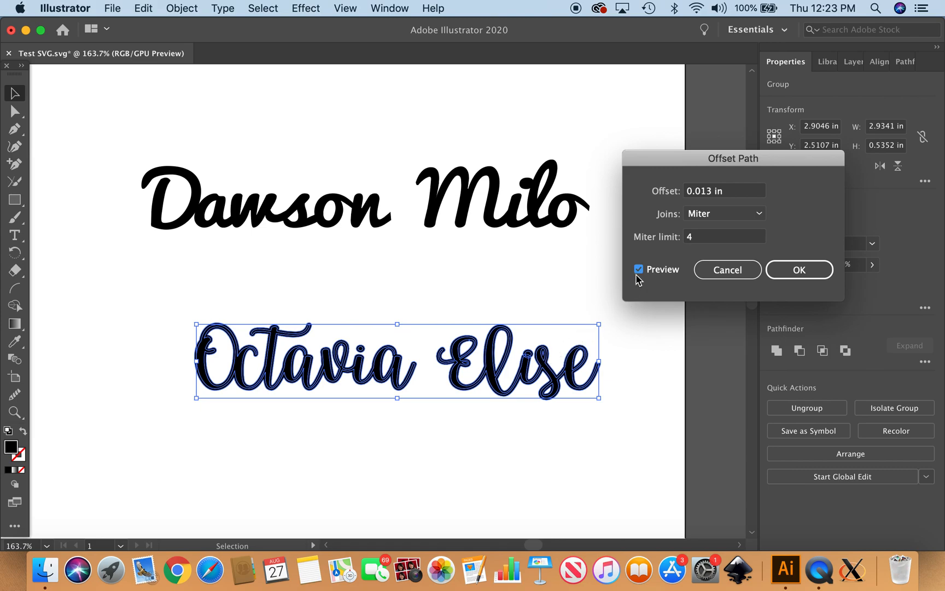
{"action": "left_click", "coordinate": [639, 269]}
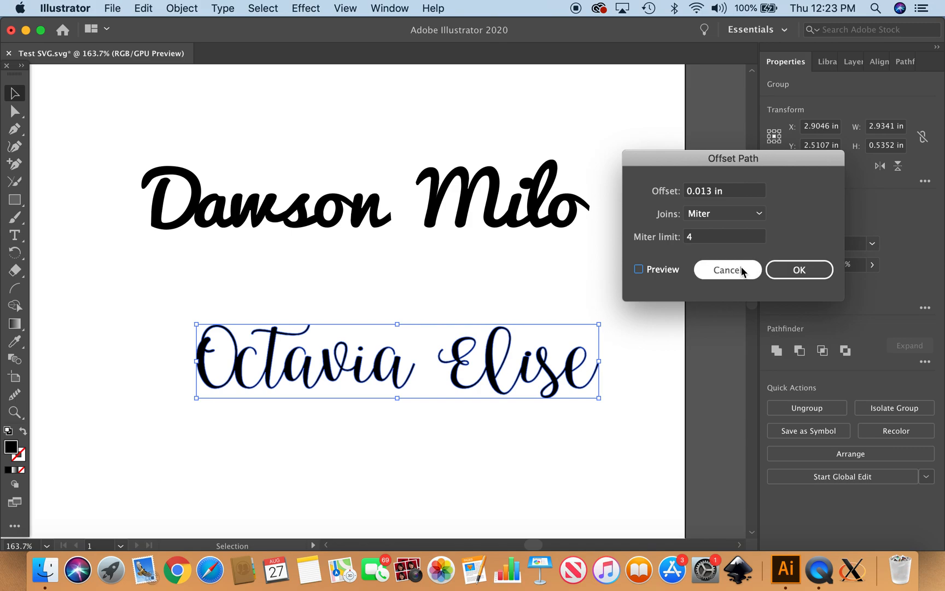
Dismiss the offset settings and inspect an anchor point on the s loop with Direct Selection
{"action": "left_click", "coordinate": [727, 269]}
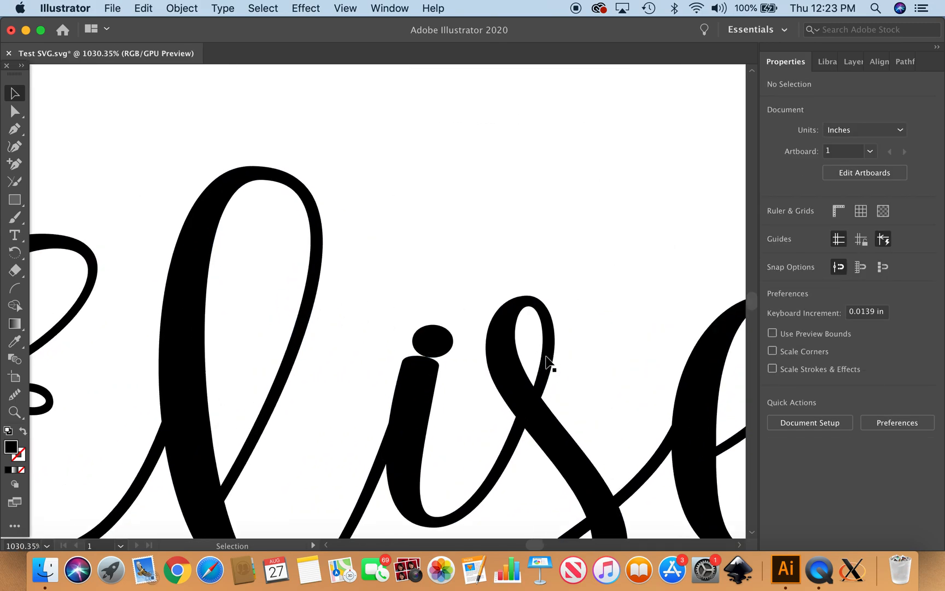
{"action": "left_click", "coordinate": [14, 111]}
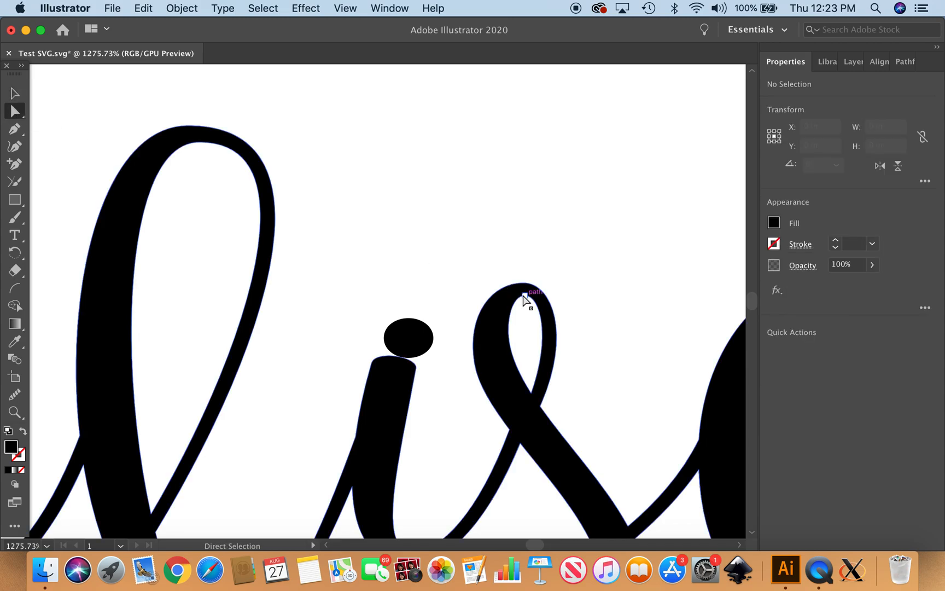
{"action": "left_click", "coordinate": [518, 296]}
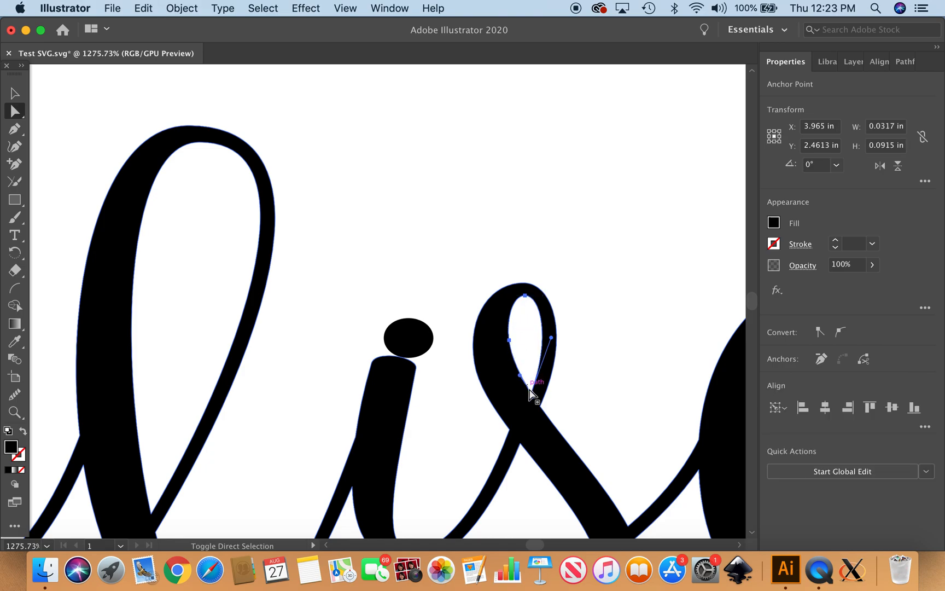
{"action": "mouse_move", "coordinate": [532, 399]}
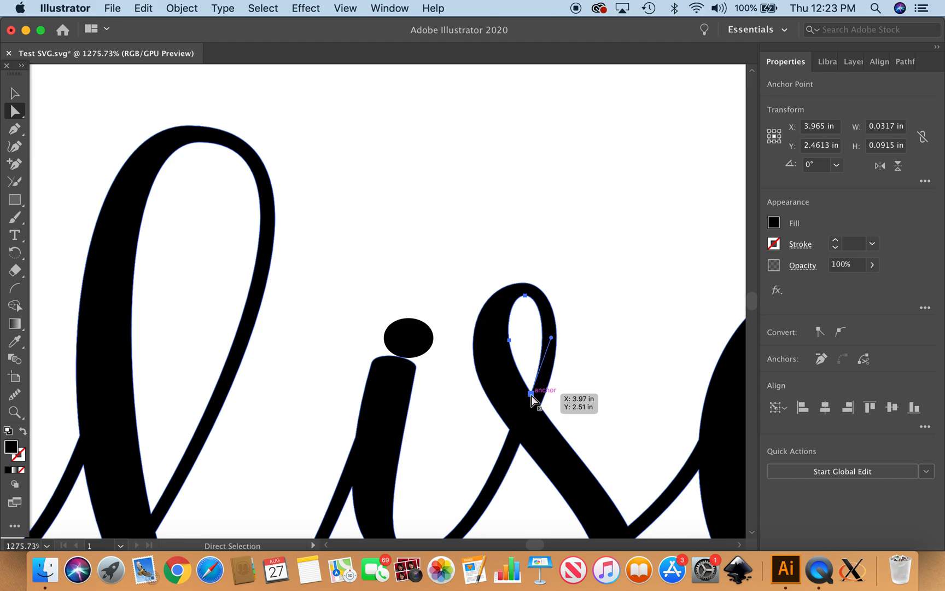
{"action": "left_click", "coordinate": [15, 93]}
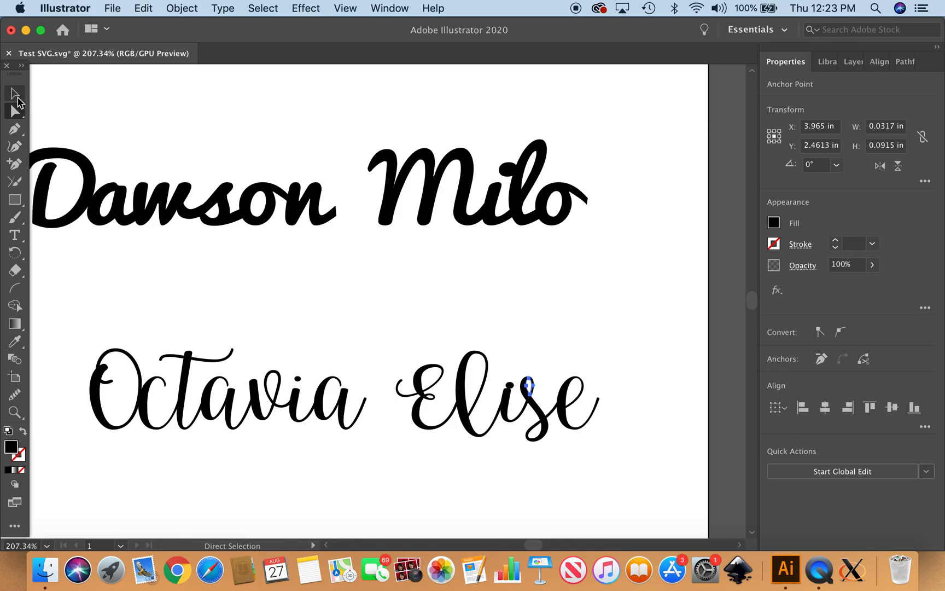
{"action": "mouse_move", "coordinate": [14, 94]}
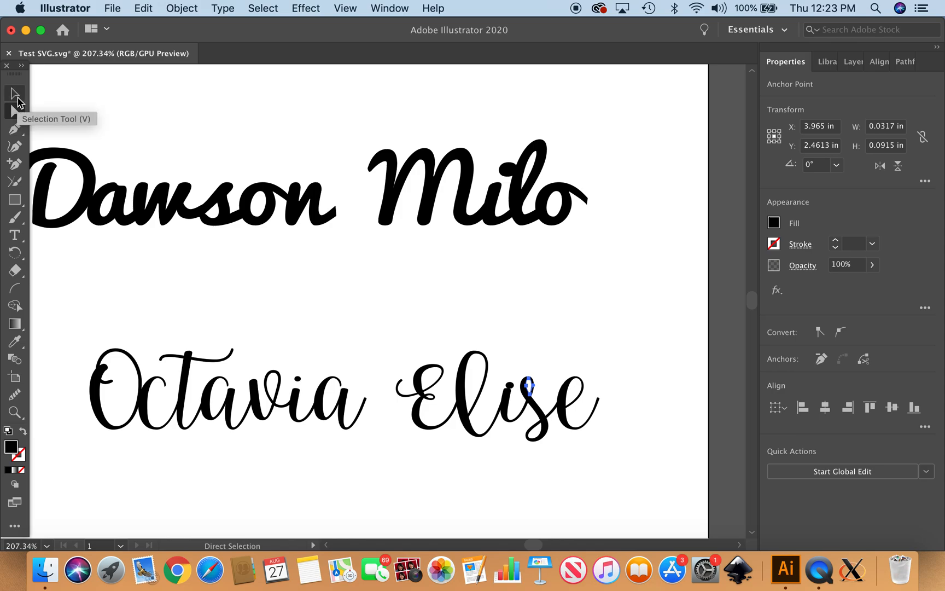
Apply a 0.013 in Offset Path to the whole Octavia Elise name
{"action": "left_click", "coordinate": [68, 318]}
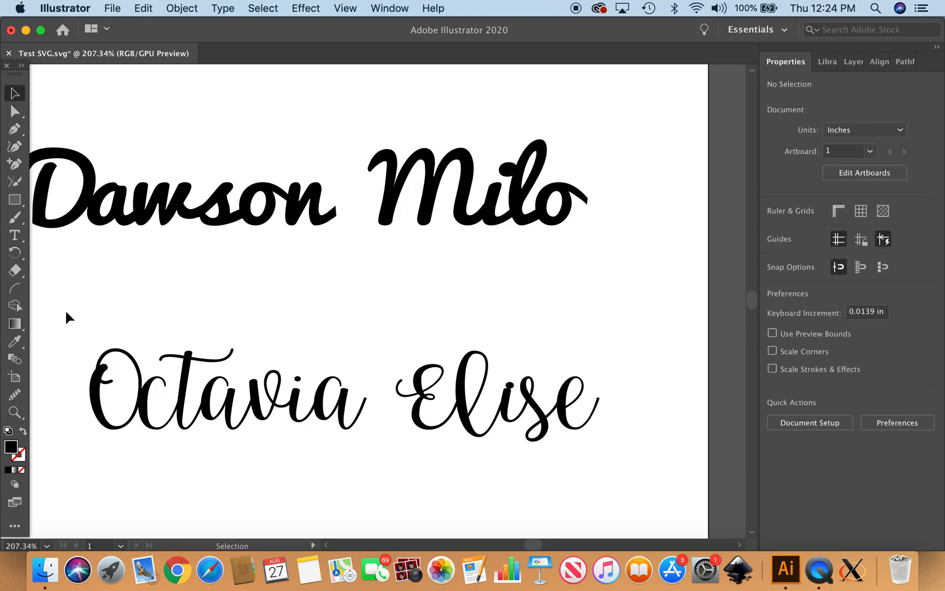
{"action": "left_click_drag", "start_coordinate": [69, 314], "coordinate": [654, 470]}
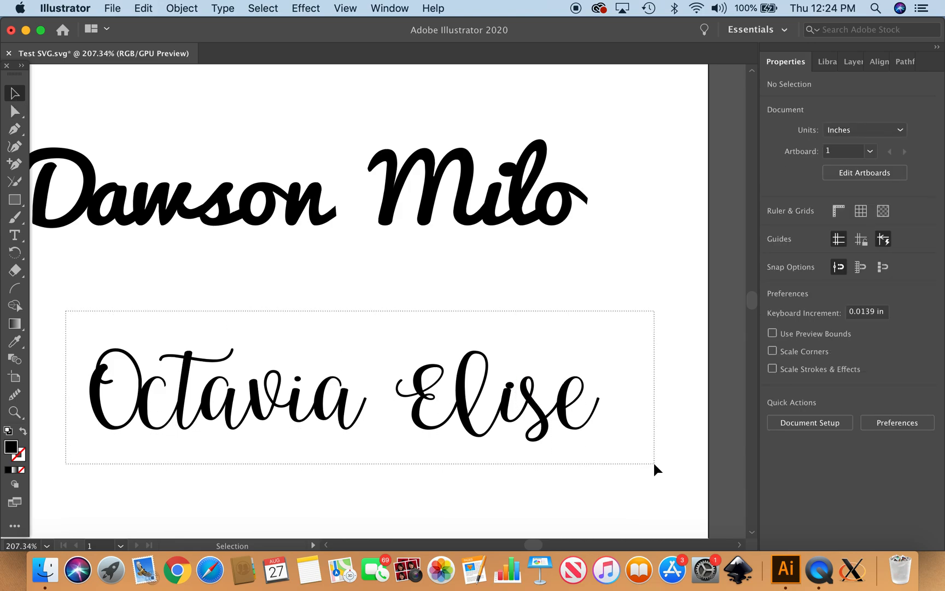
{"action": "left_click", "coordinate": [182, 8]}
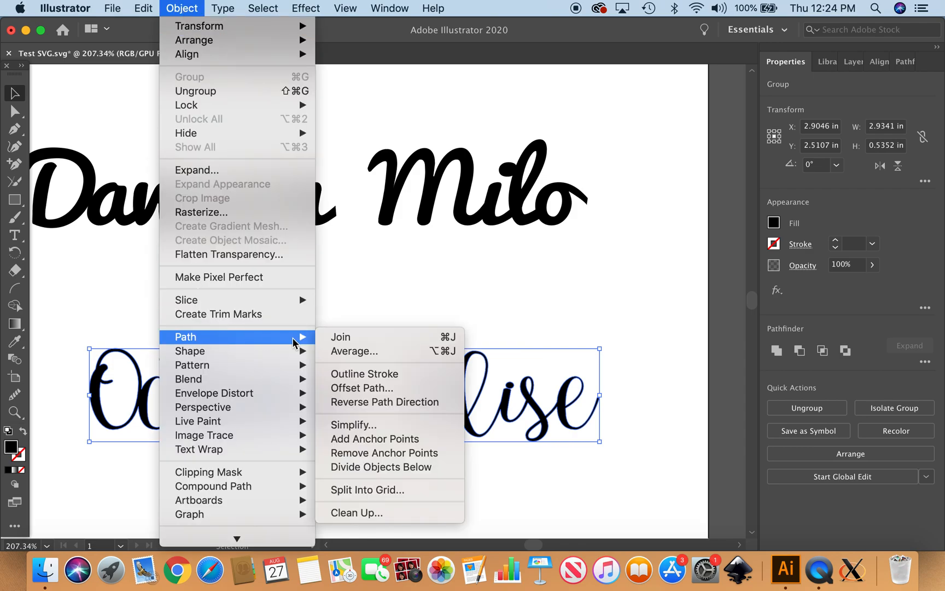
{"action": "left_click", "coordinate": [361, 387]}
{"action": "type", "text": "0.01"}
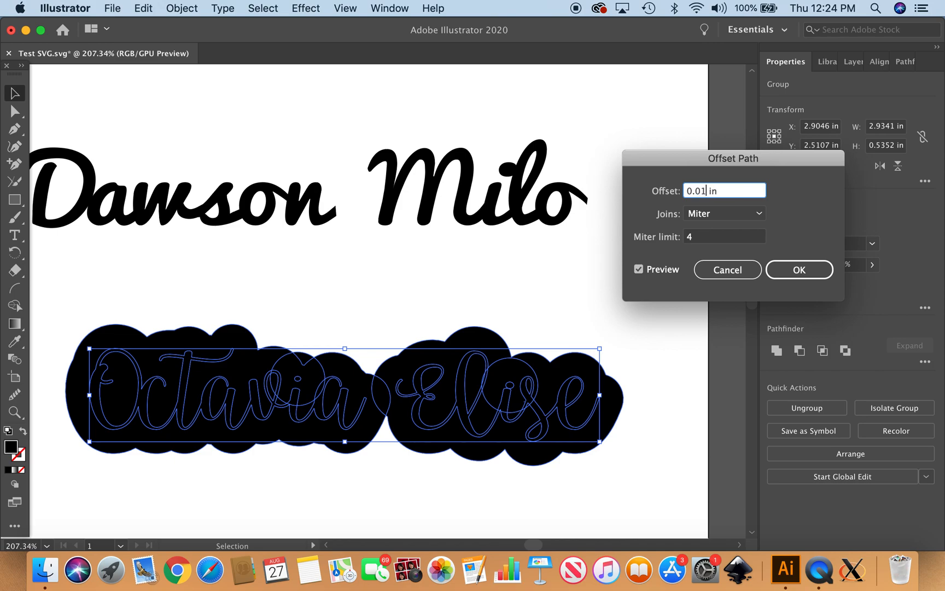
{"action": "left_click", "coordinate": [639, 269]}
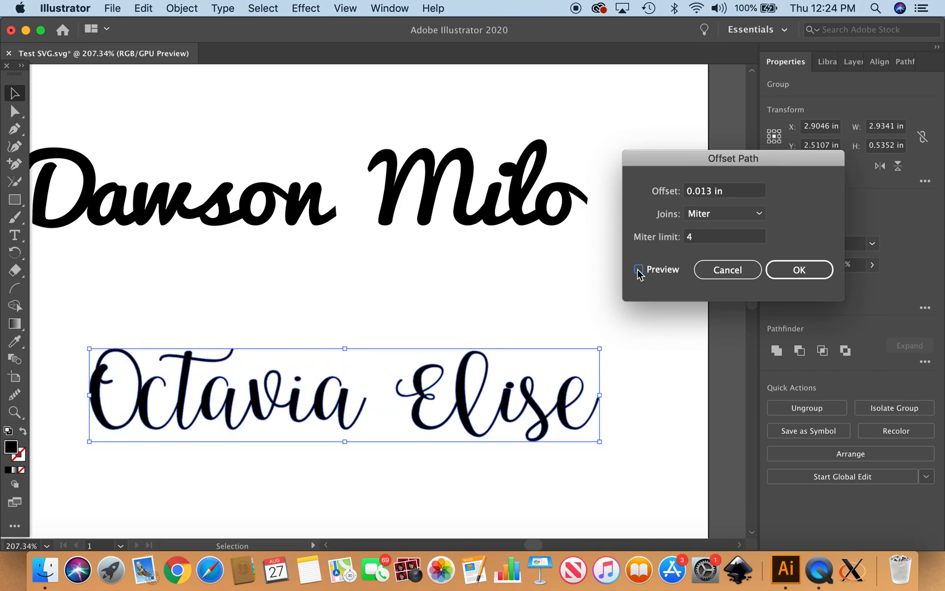
{"action": "left_click", "coordinate": [639, 269]}
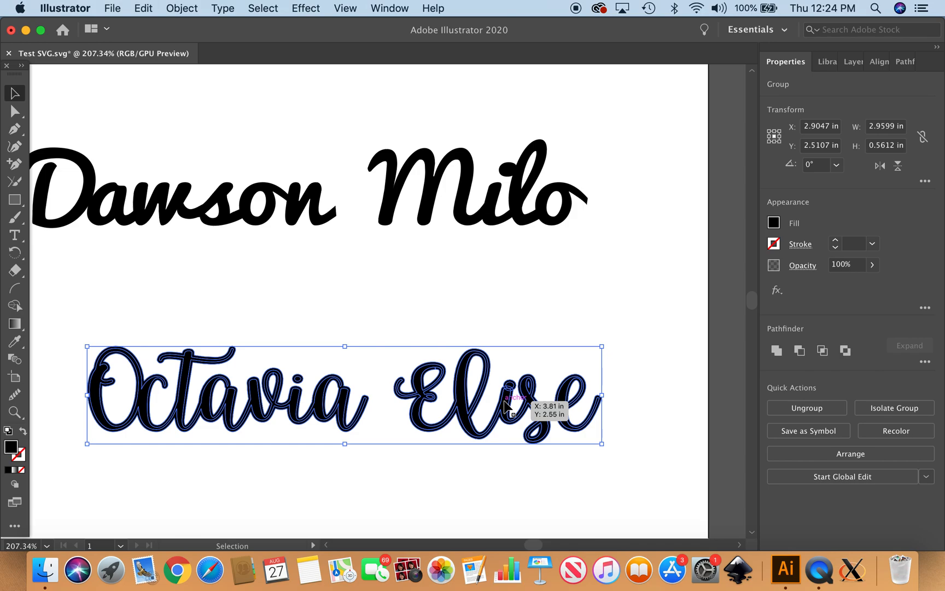
{"action": "mouse_move", "coordinate": [808, 407]}
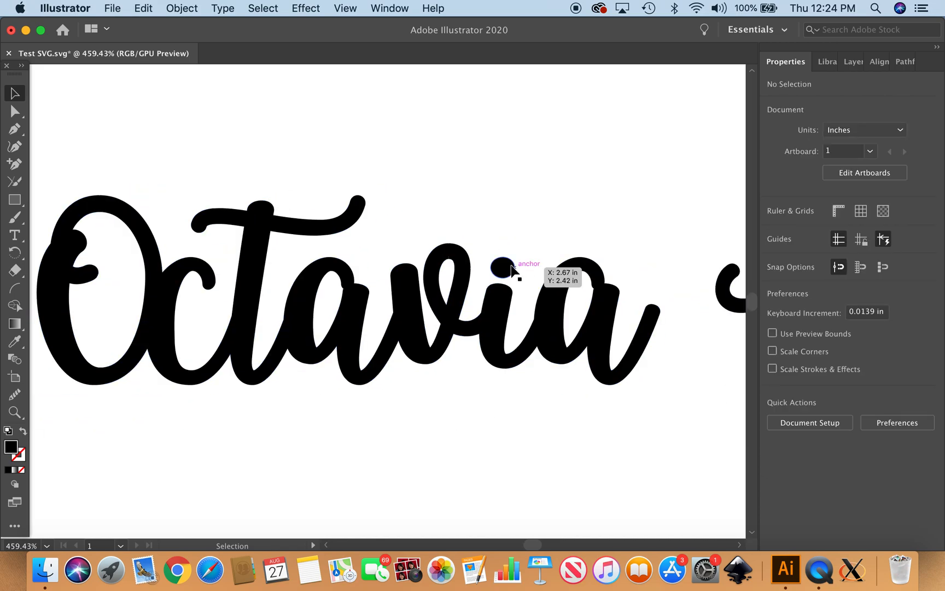
{"action": "mouse_move", "coordinate": [509, 267]}
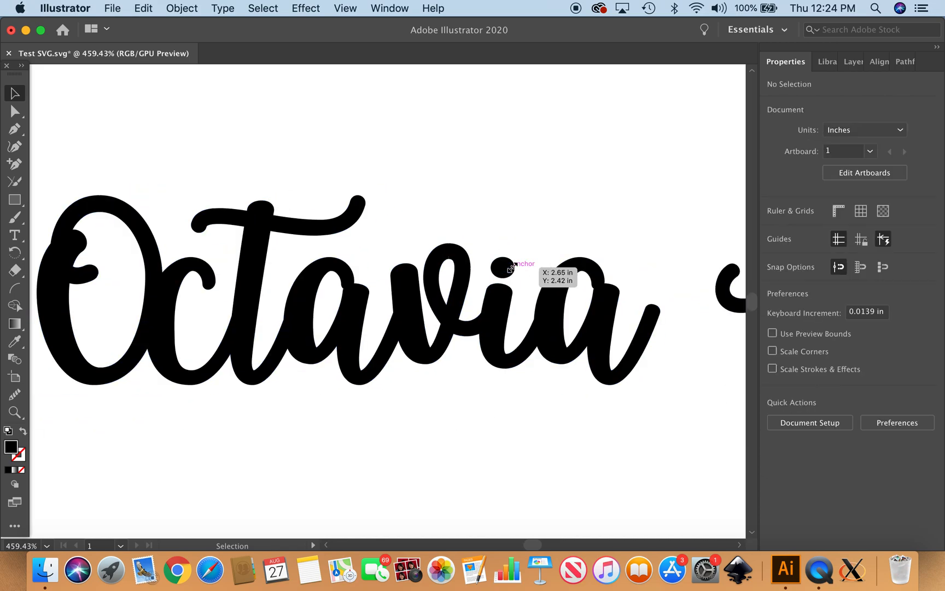
{"action": "scroll", "scroll_direction": "down", "scroll_amount": 3}
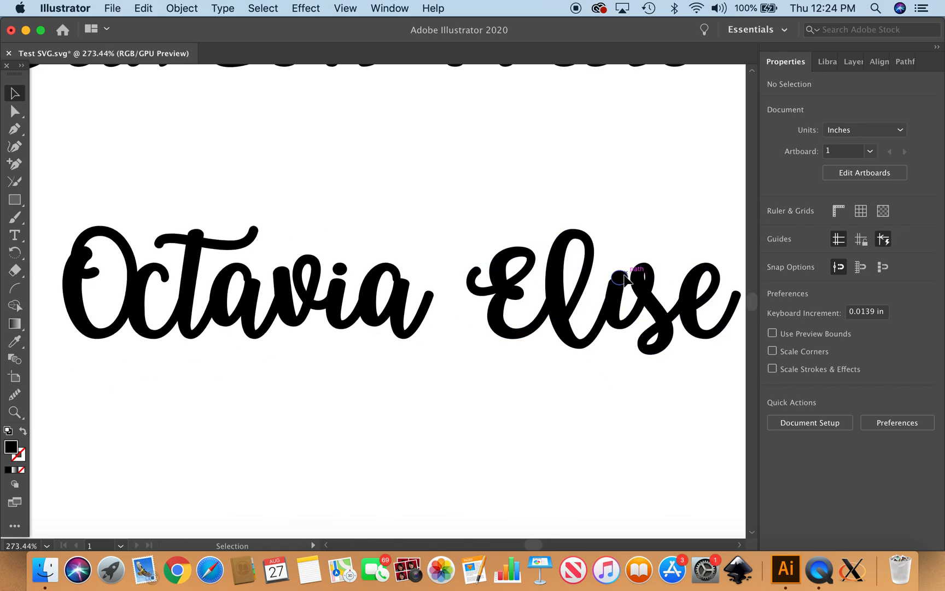
{"action": "left_click", "coordinate": [622, 275]}
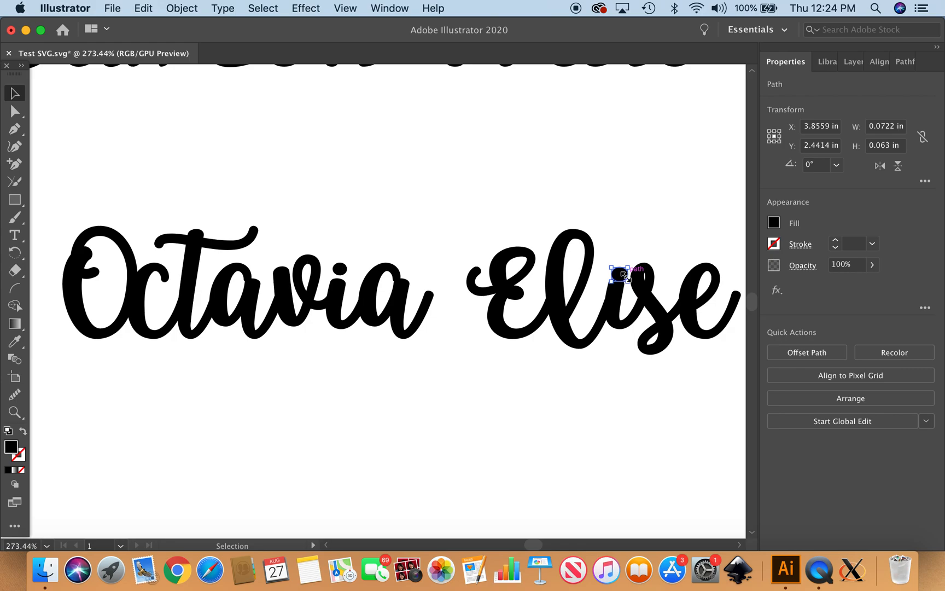
{"action": "left_click_drag", "start_coordinate": [622, 274], "coordinate": [627, 272]}
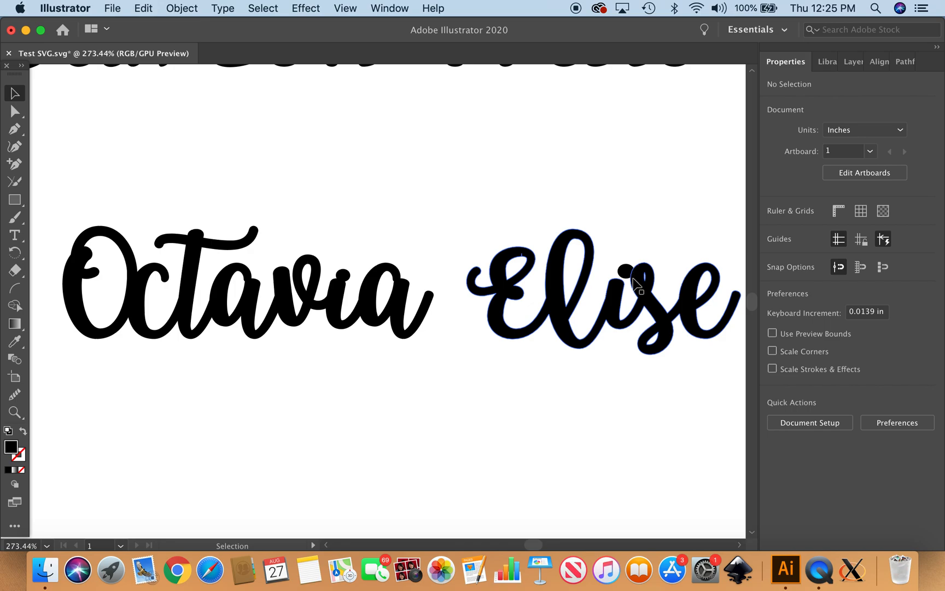
{"action": "left_click", "coordinate": [622, 279]}
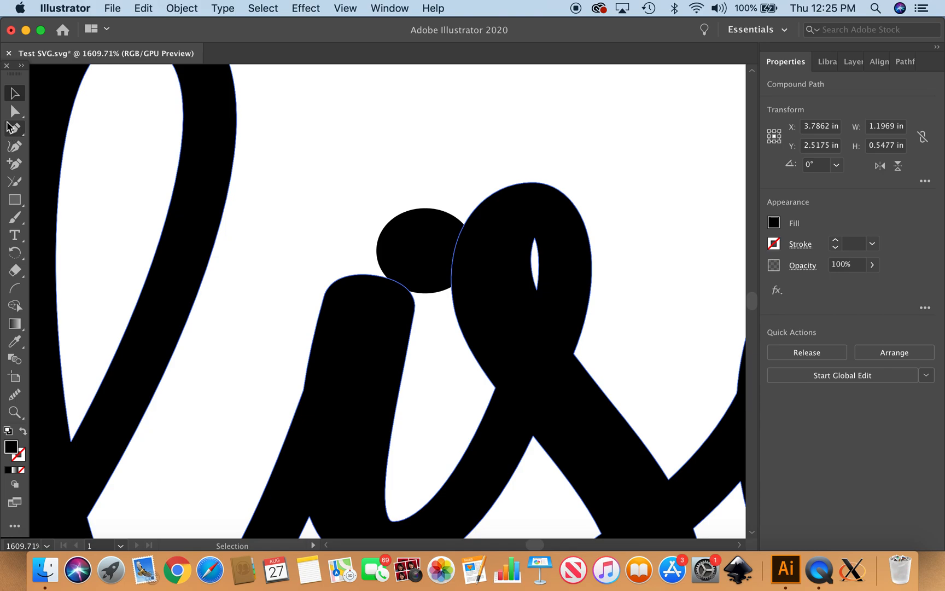
With Direct Selection, nudge the tiny inner loop shape in the s of Elise slightly aside
{"action": "left_click", "coordinate": [14, 111]}
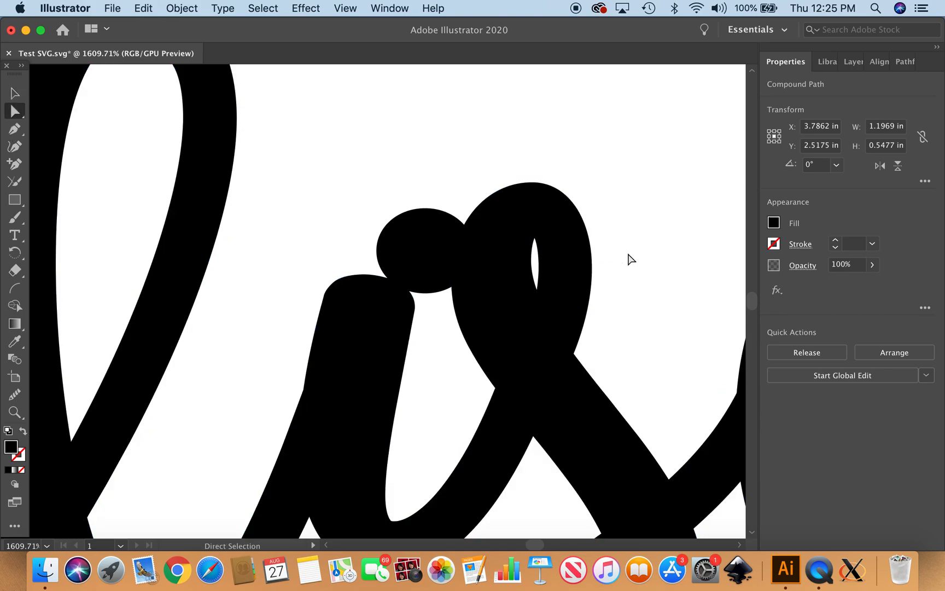
{"action": "left_click", "coordinate": [536, 287]}
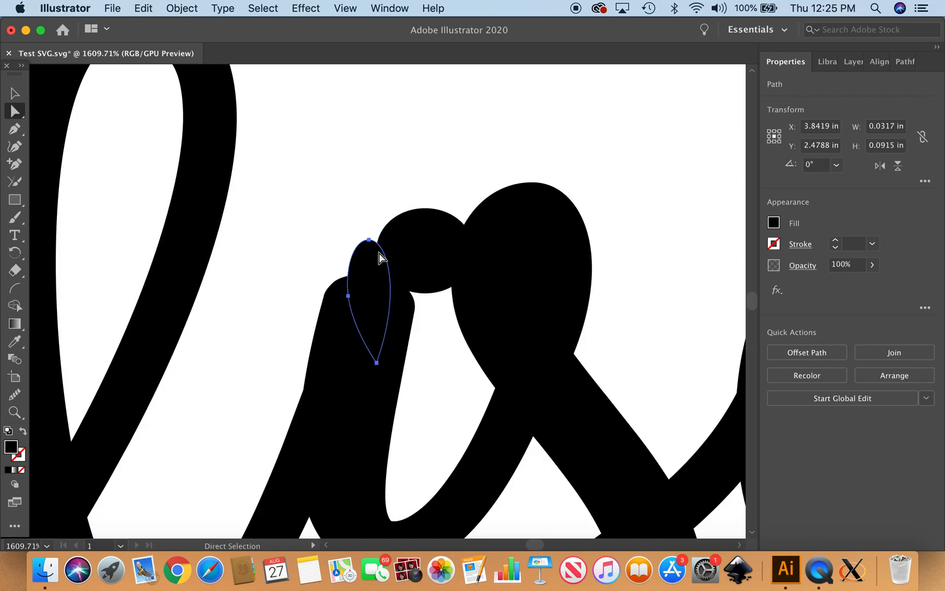
{"action": "mouse_move", "coordinate": [356, 255]}
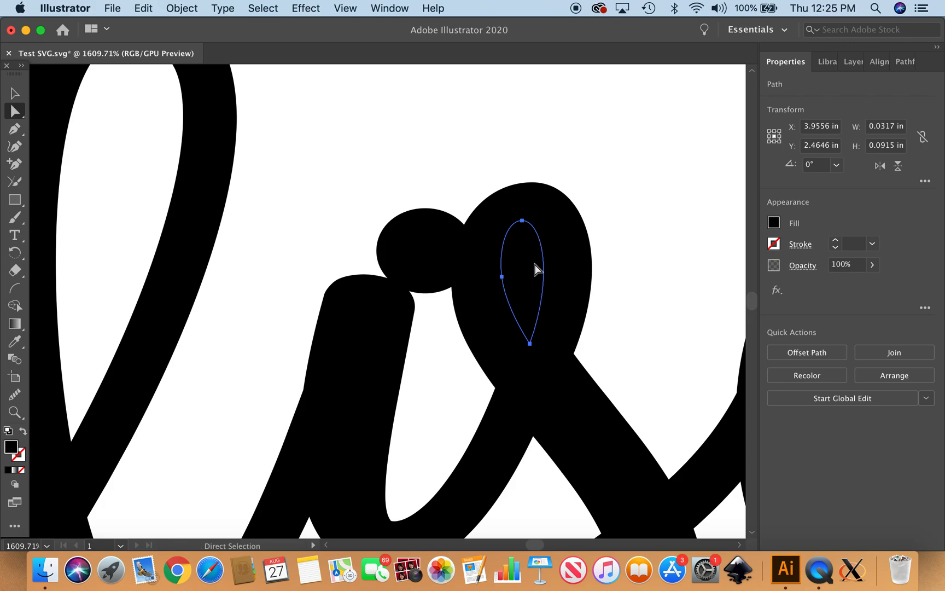
{"action": "mouse_move", "coordinate": [15, 93]}
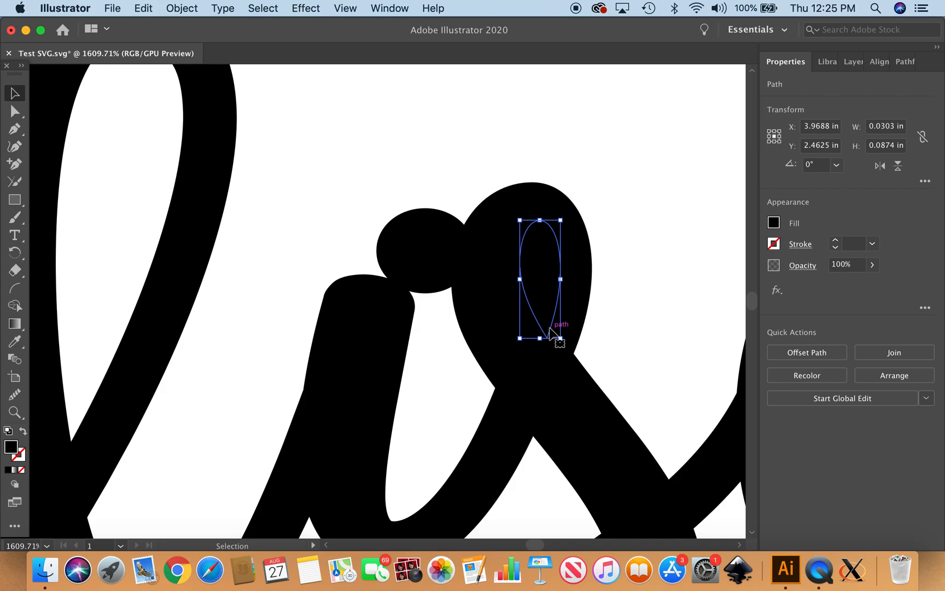
{"action": "left_click_drag", "start_coordinate": [543, 326], "coordinate": [536, 336]}
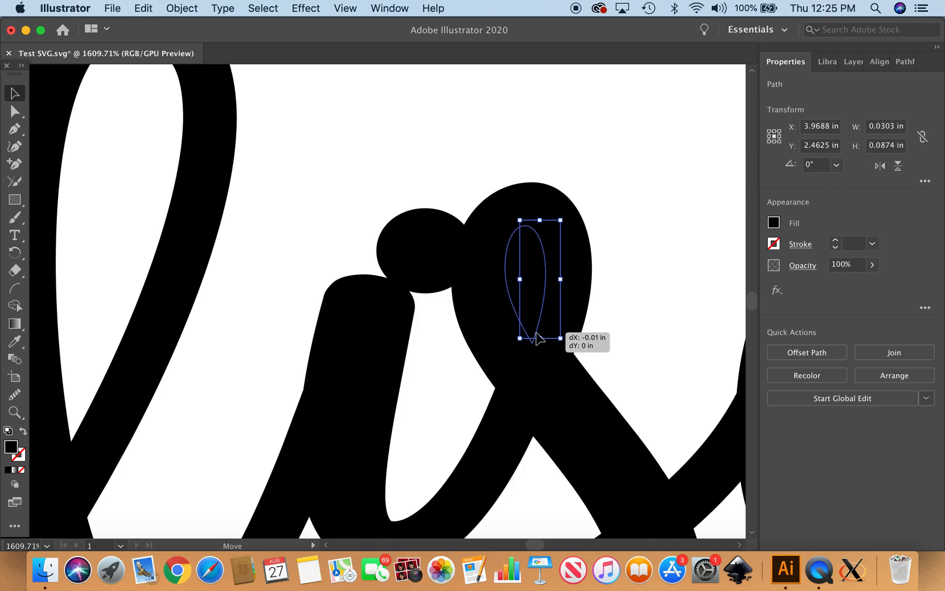
{"action": "left_click", "coordinate": [641, 303]}
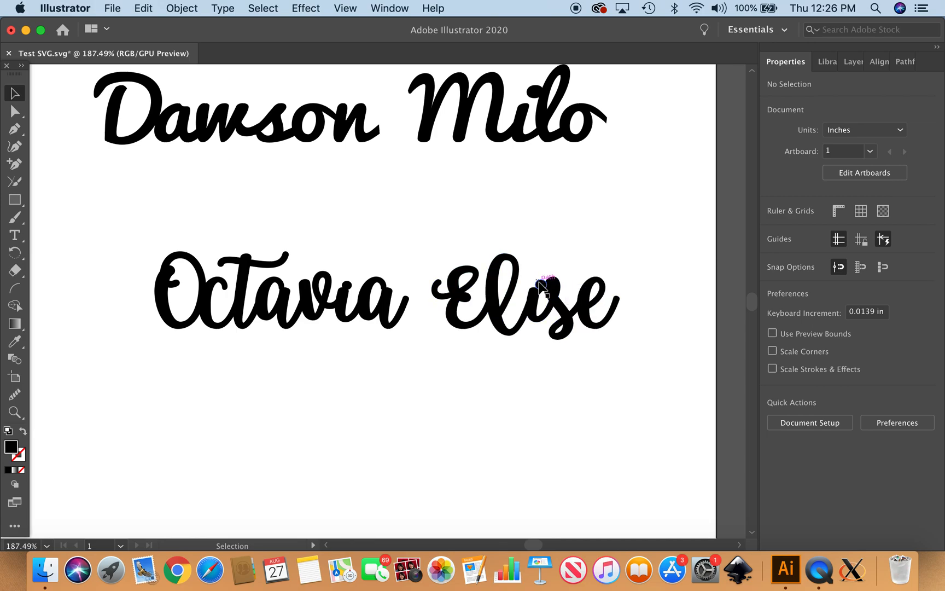
{"action": "left_click", "coordinate": [538, 284]}
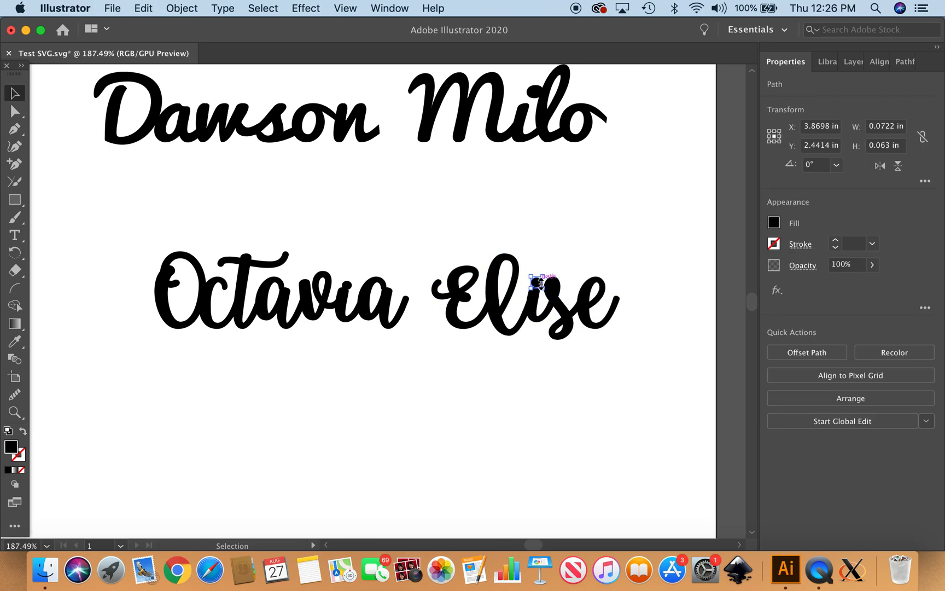
{"action": "left_click", "coordinate": [132, 209]}
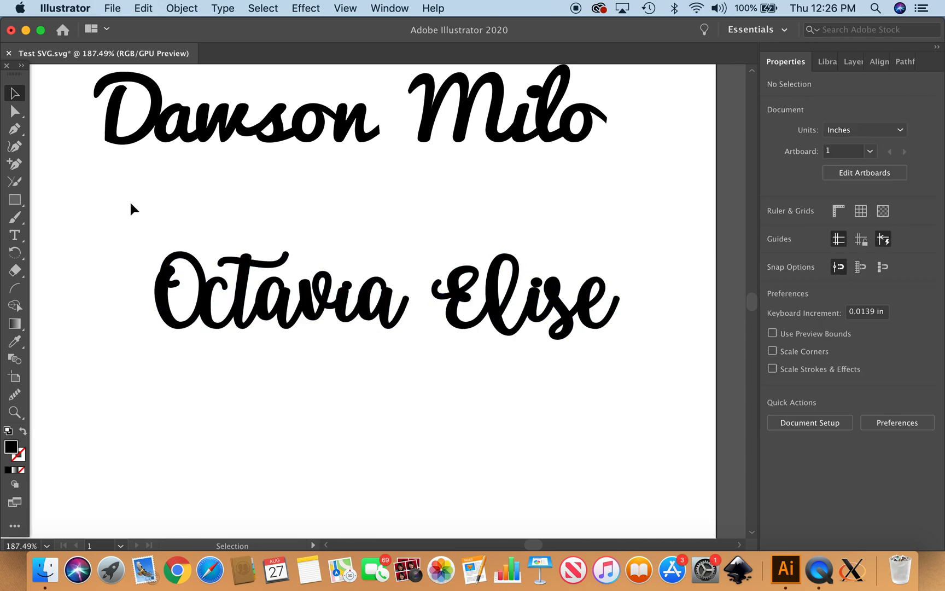
{"action": "left_click", "coordinate": [386, 295]}
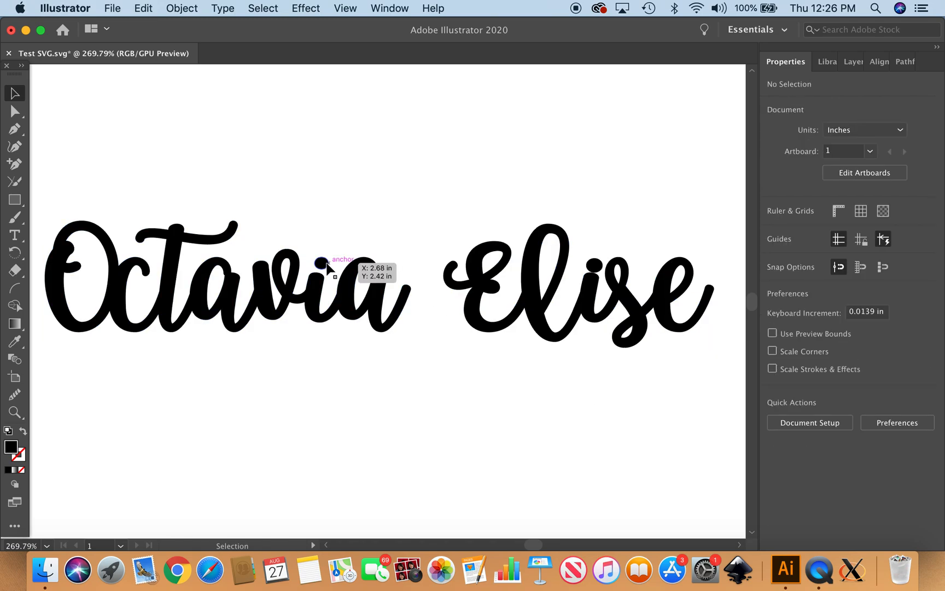
Select every piece of Octavia Elise and Unite them via Pathfinder into one shape
{"action": "left_click", "coordinate": [323, 264]}
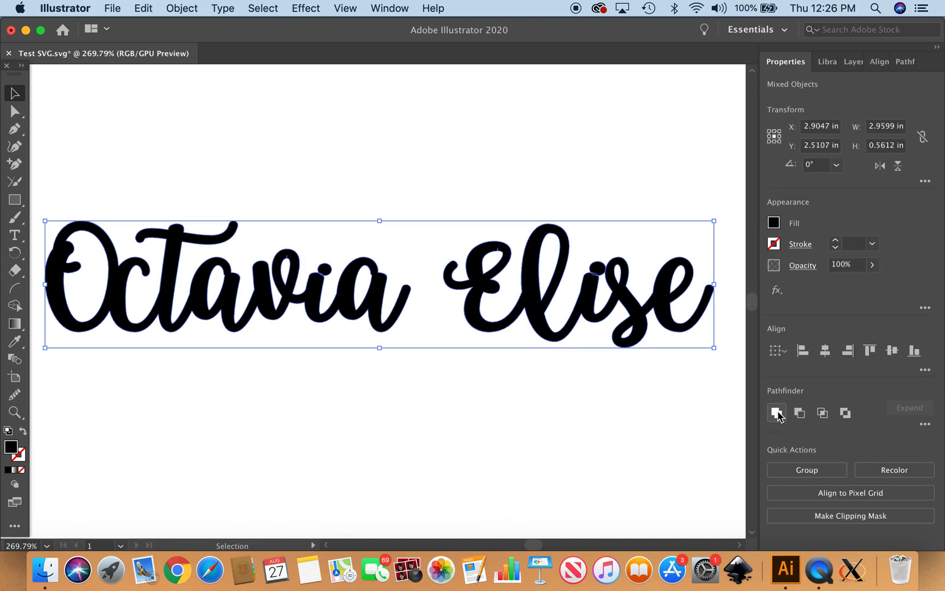
{"action": "left_click", "coordinate": [777, 413]}
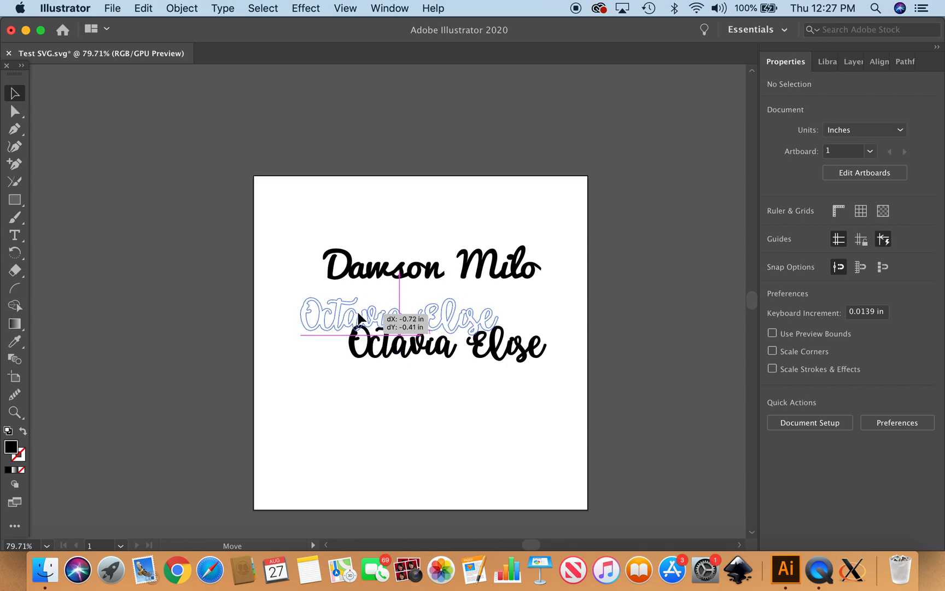
Drag the united Octavia Elise up to sit snugly just below Dawson Milo
{"action": "left_click_drag", "start_coordinate": [362, 320], "coordinate": [398, 311]}
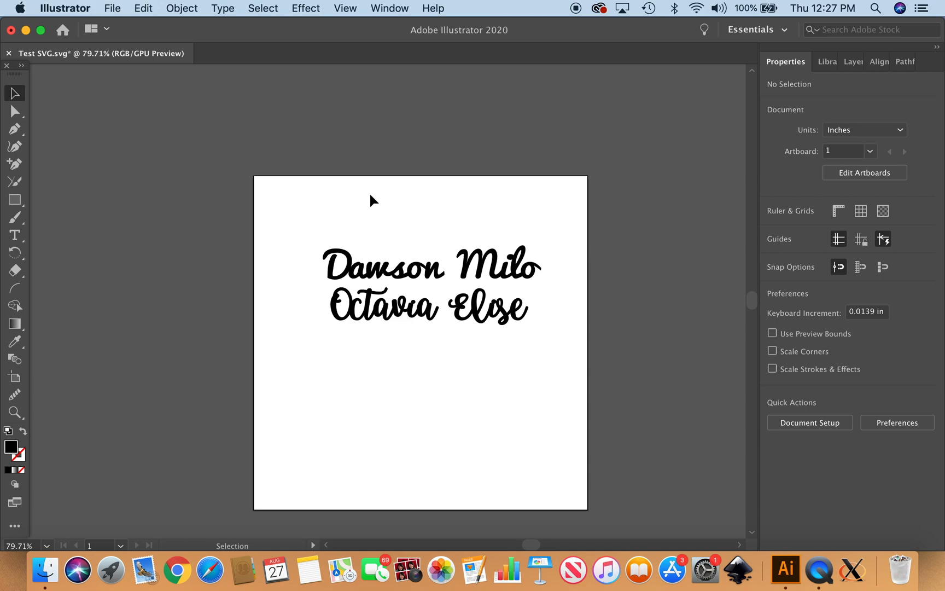
{"action": "mouse_move", "coordinate": [302, 210]}
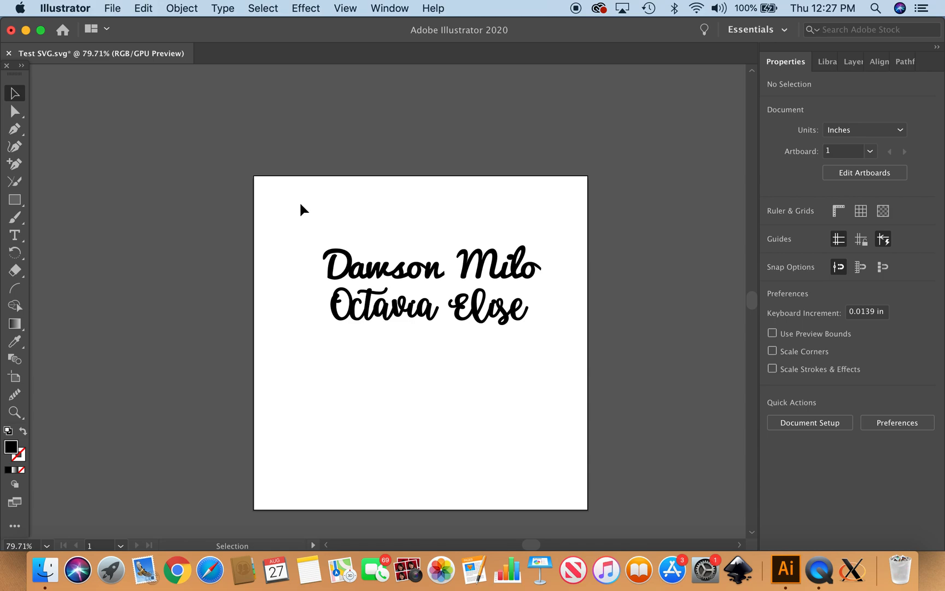
{"action": "mouse_move", "coordinate": [289, 212]}
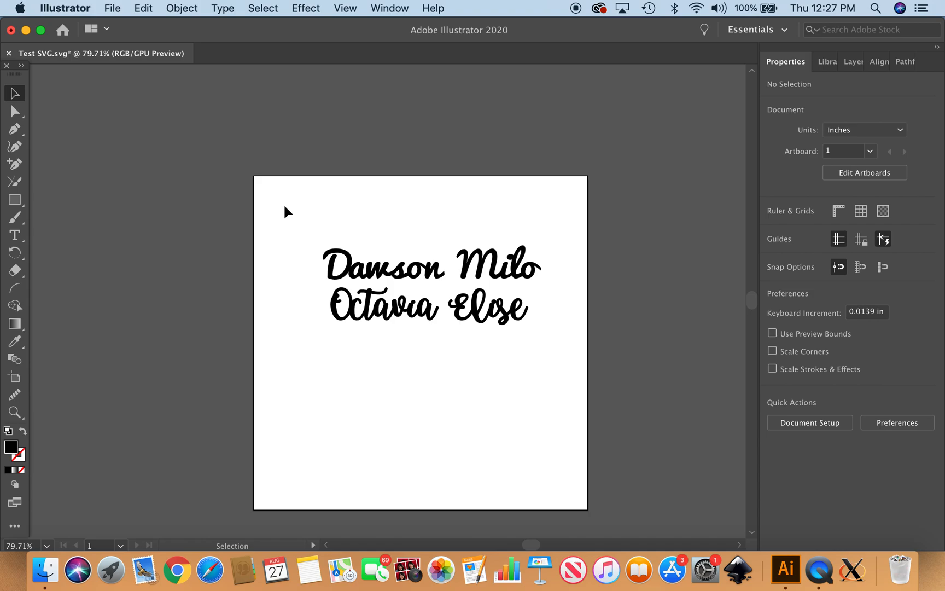
{"action": "mouse_move", "coordinate": [727, 77]}
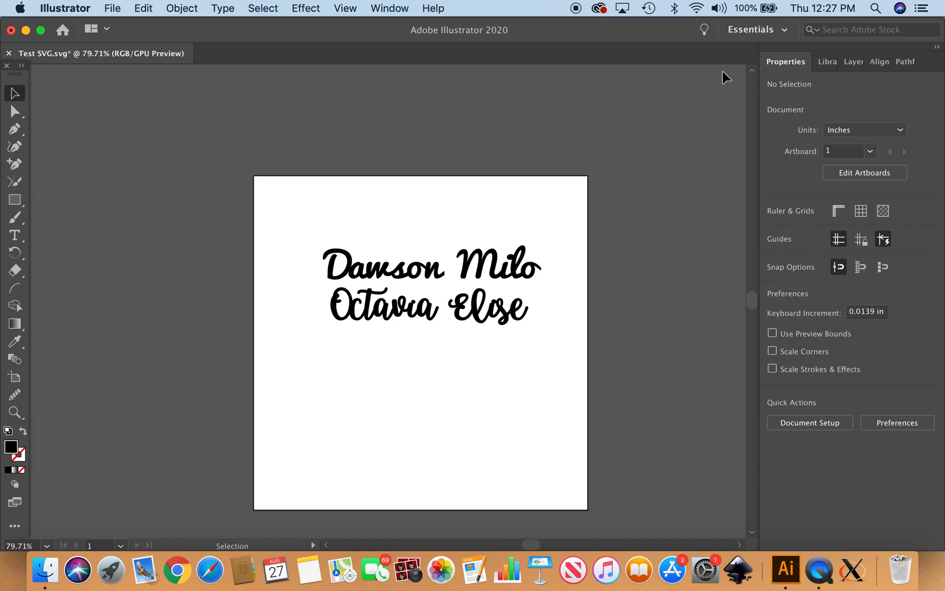